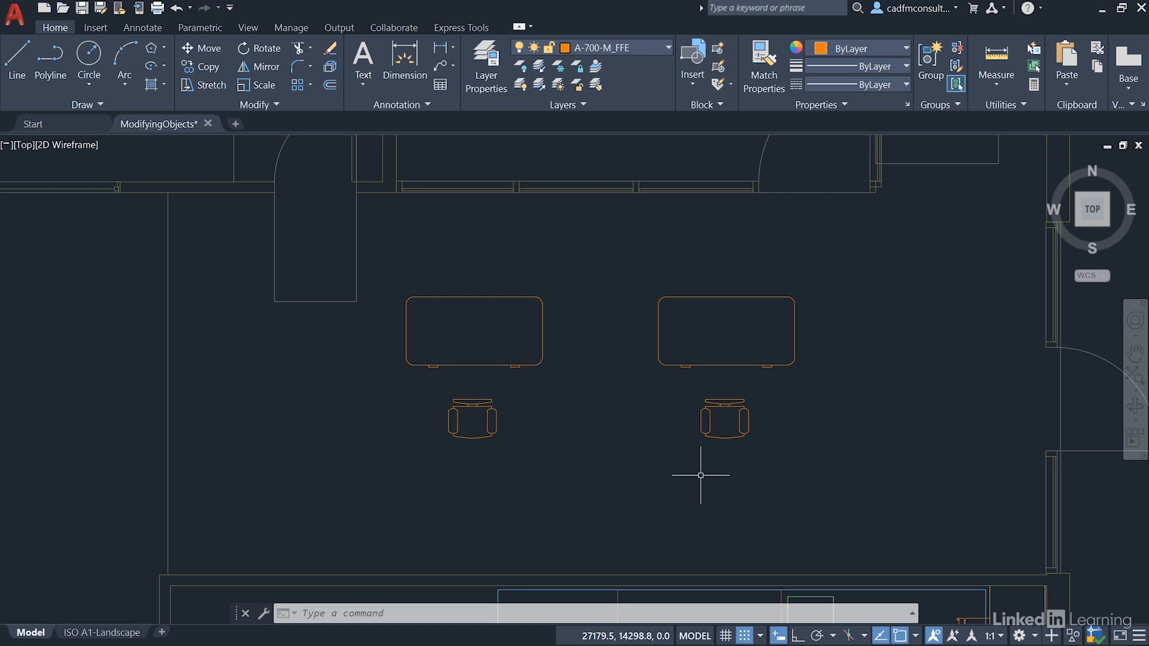
pyautogui.moveTo(490, 274)
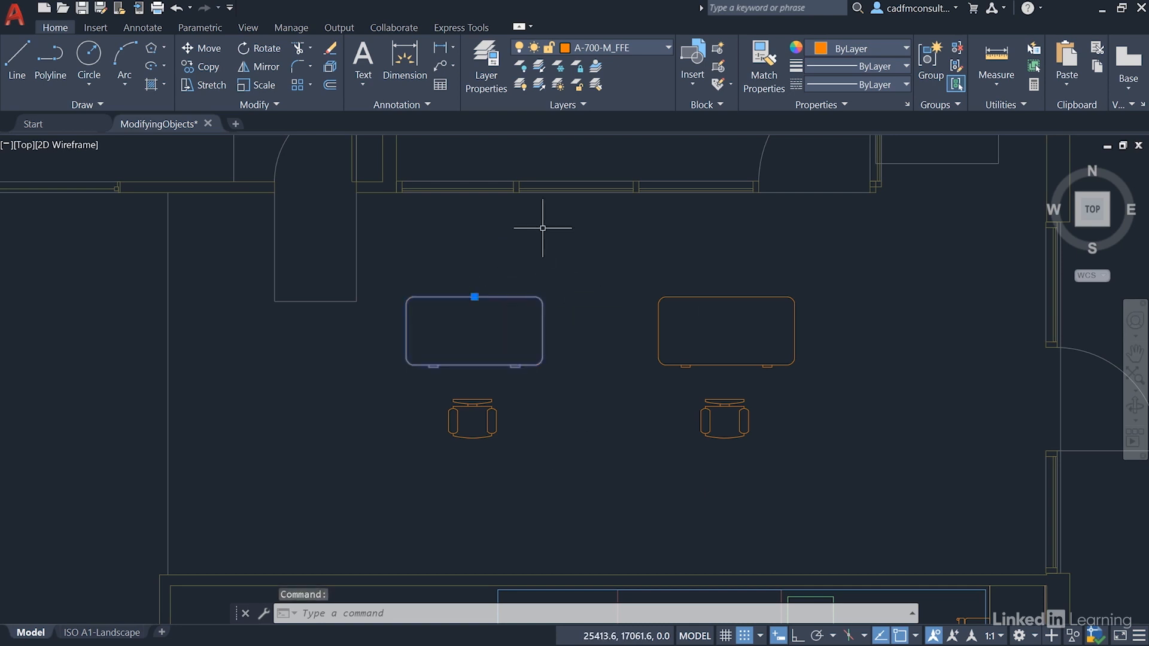
# - Try rotating the left desk, then cancel before choosing a pivot
pyautogui.rightClick(543, 228)
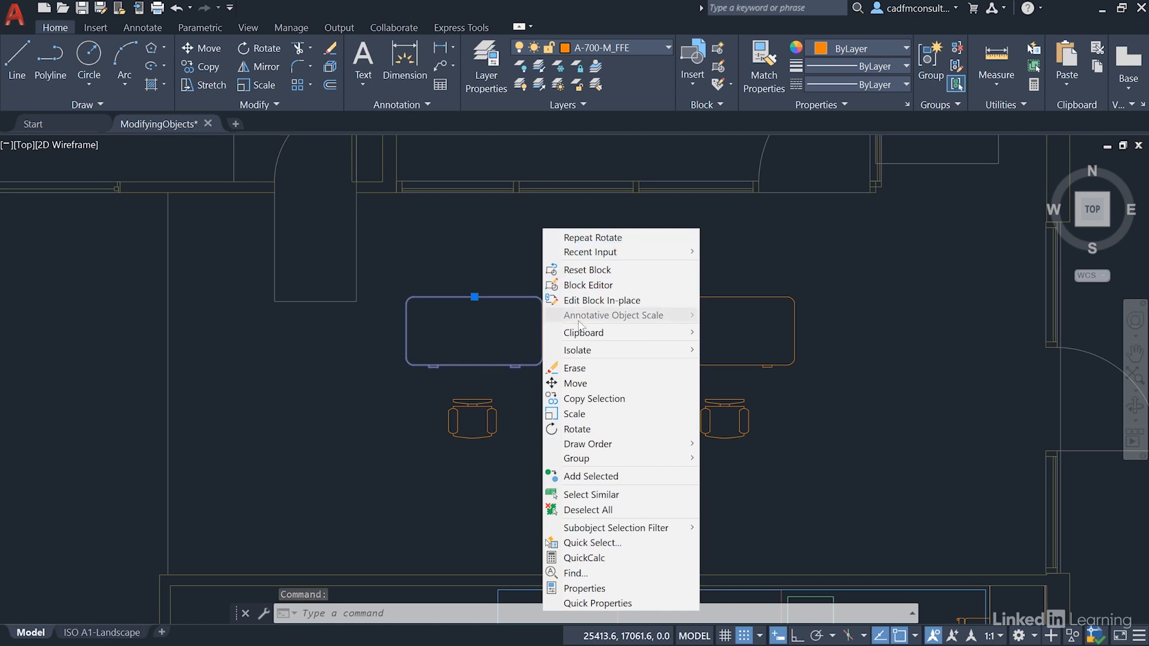
pyautogui.moveTo(577, 428)
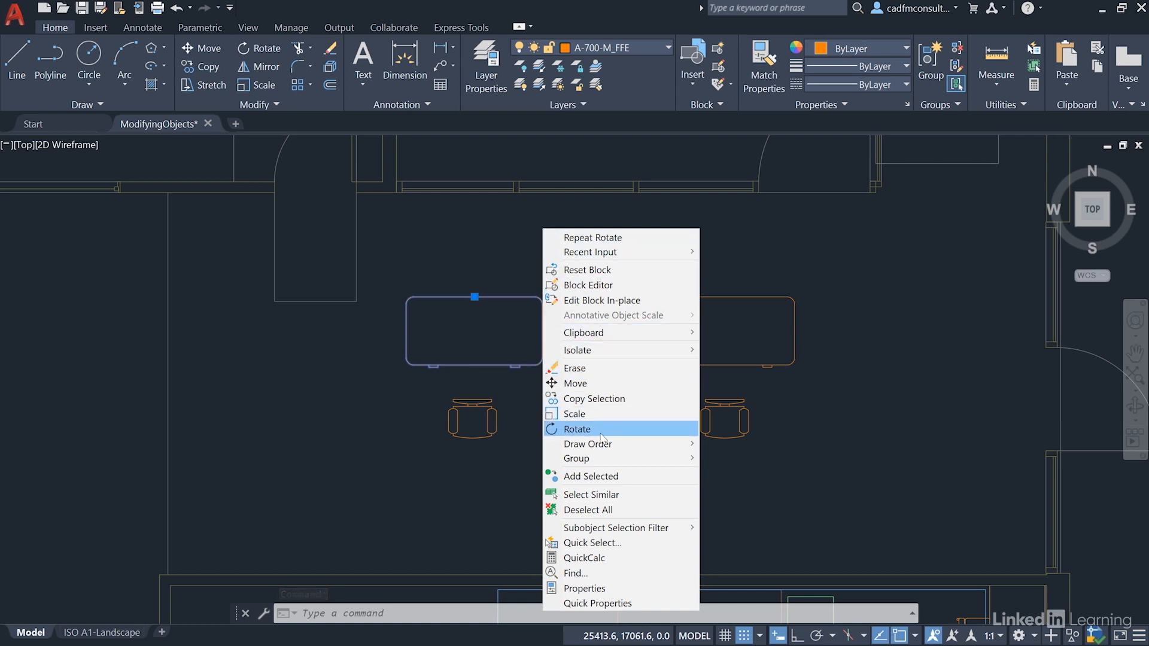
pyautogui.press('Escape')
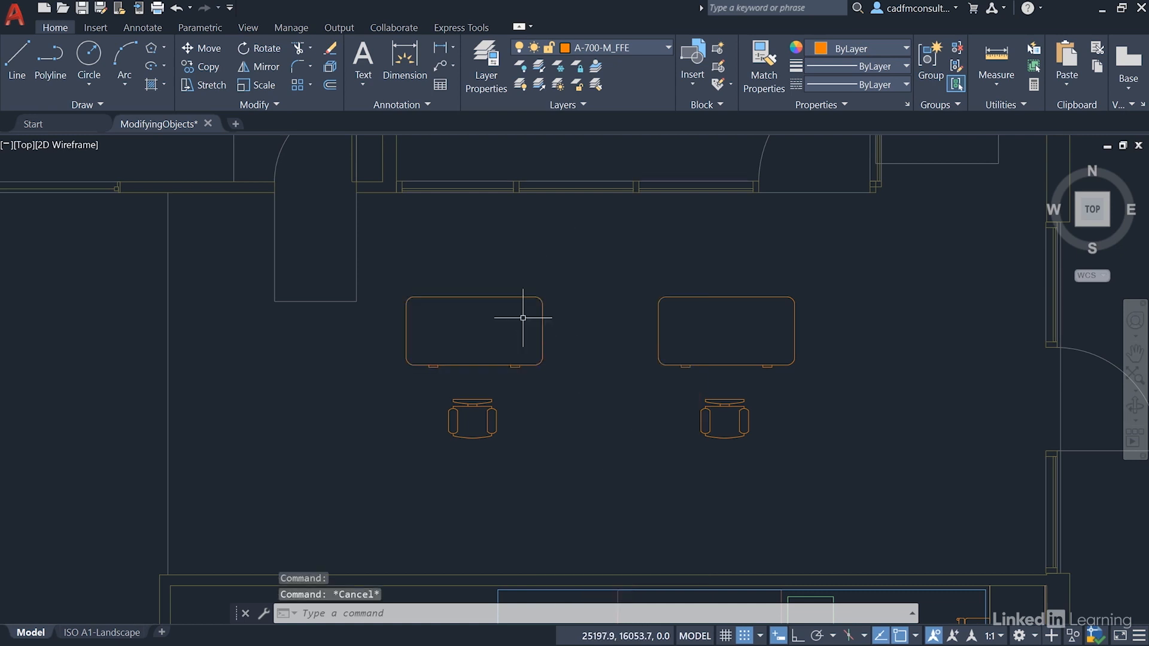
pyautogui.moveTo(266, 47)
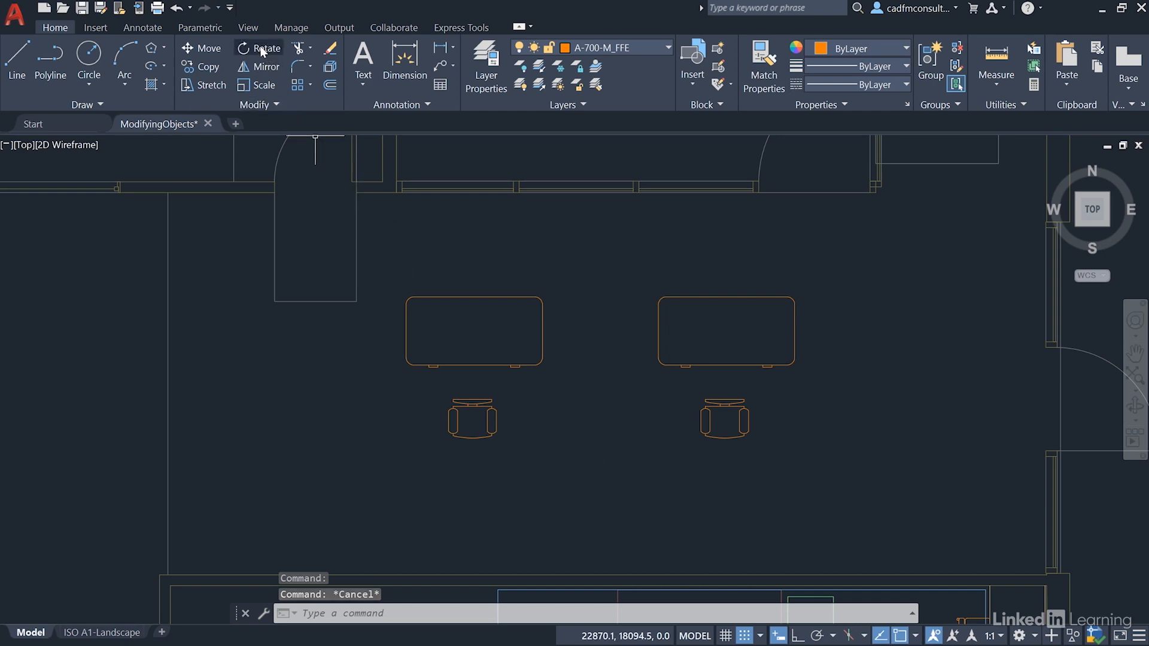
pyautogui.click(266, 48)
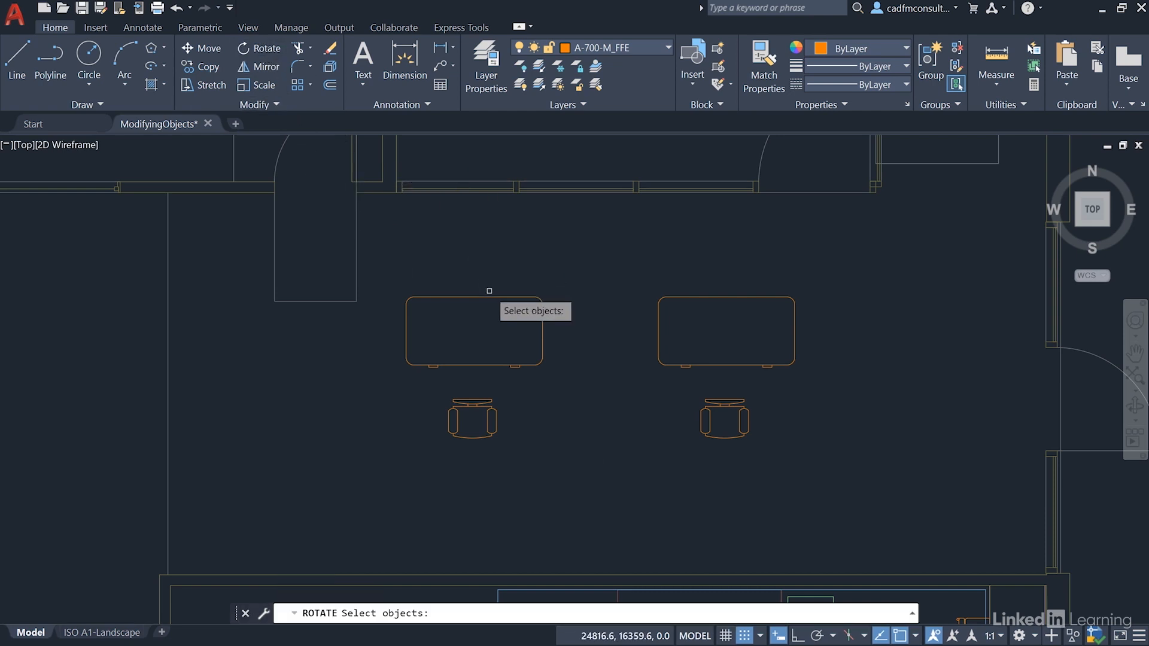
pyautogui.click(474, 330)
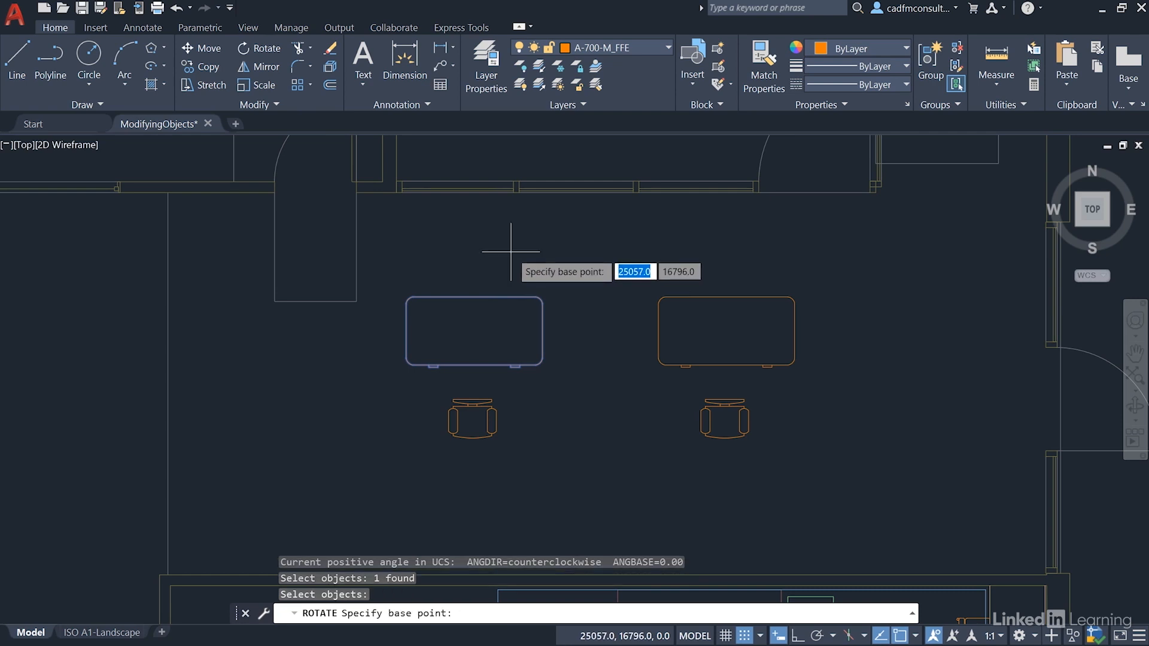
pyautogui.moveTo(511, 249)
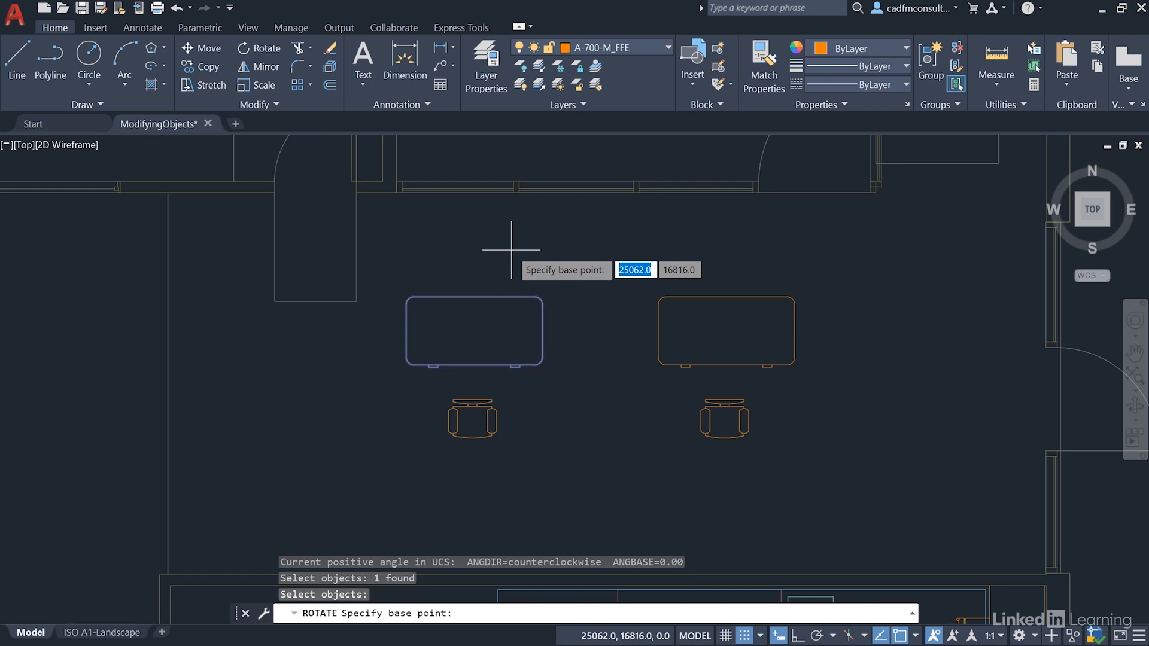
pyautogui.press('Escape')
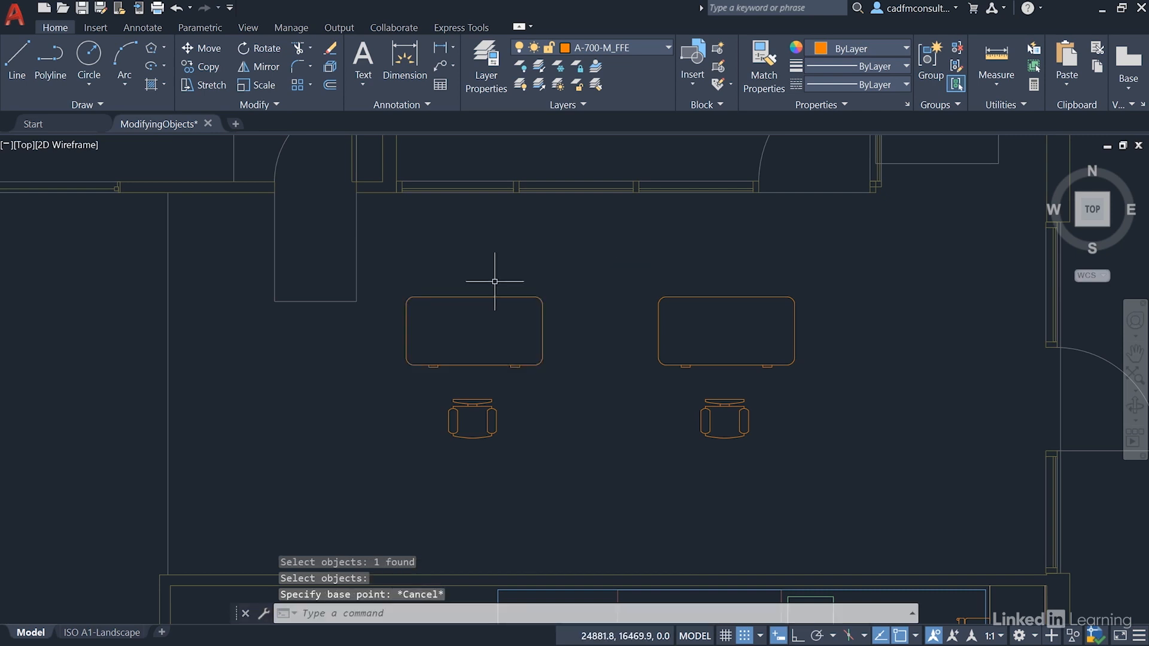
# - Rotate the left desk 180° about the chair's top midpoint so it sits below the chair
pyautogui.click(474, 330)
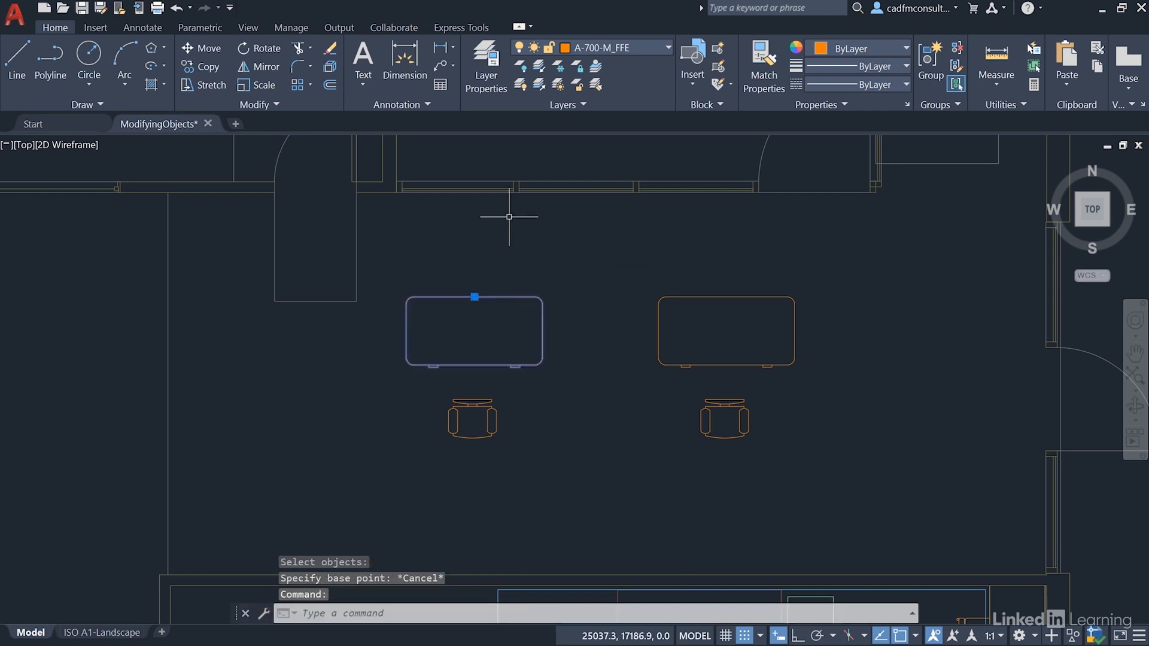
pyautogui.rightClick(509, 217)
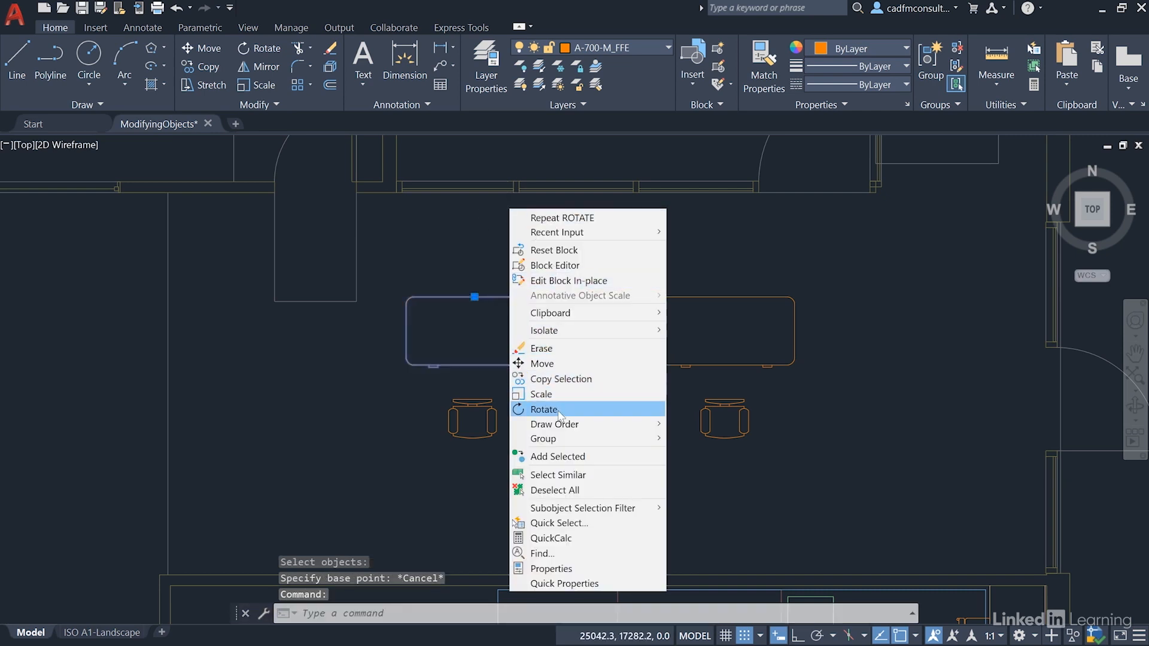
pyautogui.click(544, 409)
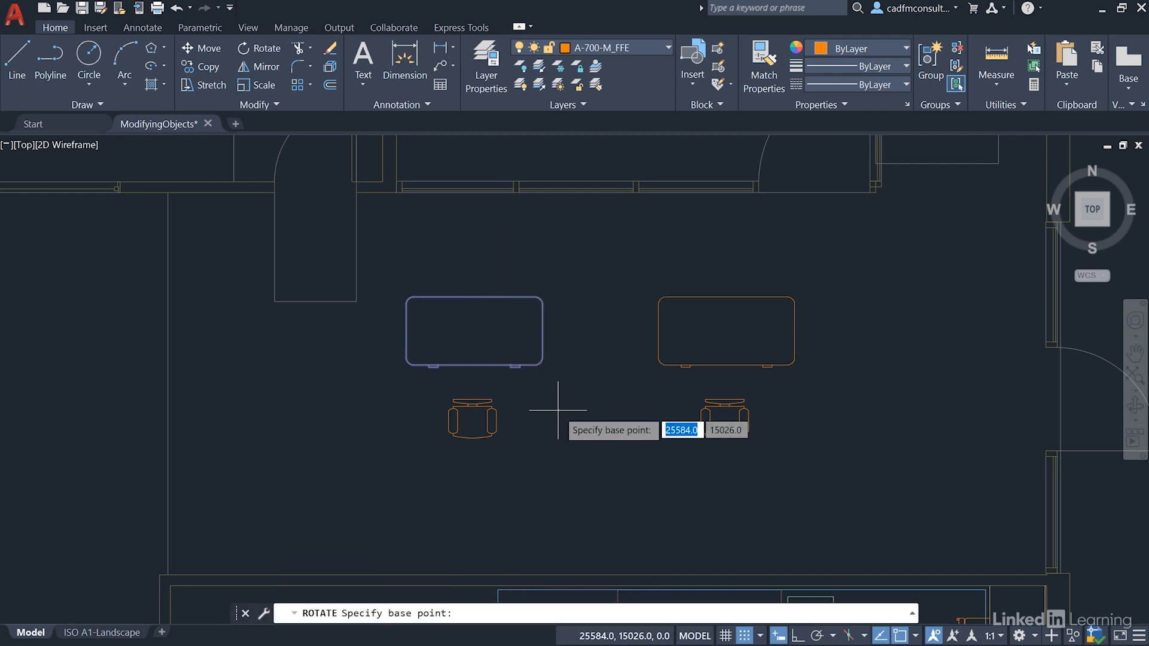
pyautogui.moveTo(557, 409)
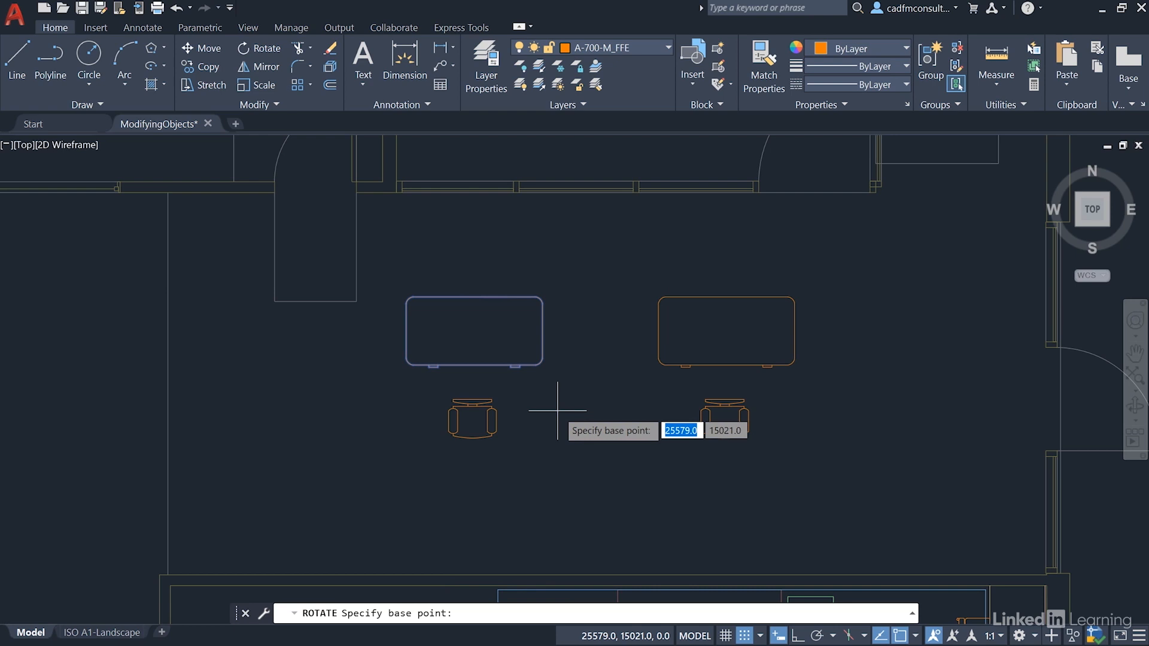
pyautogui.moveTo(473, 424)
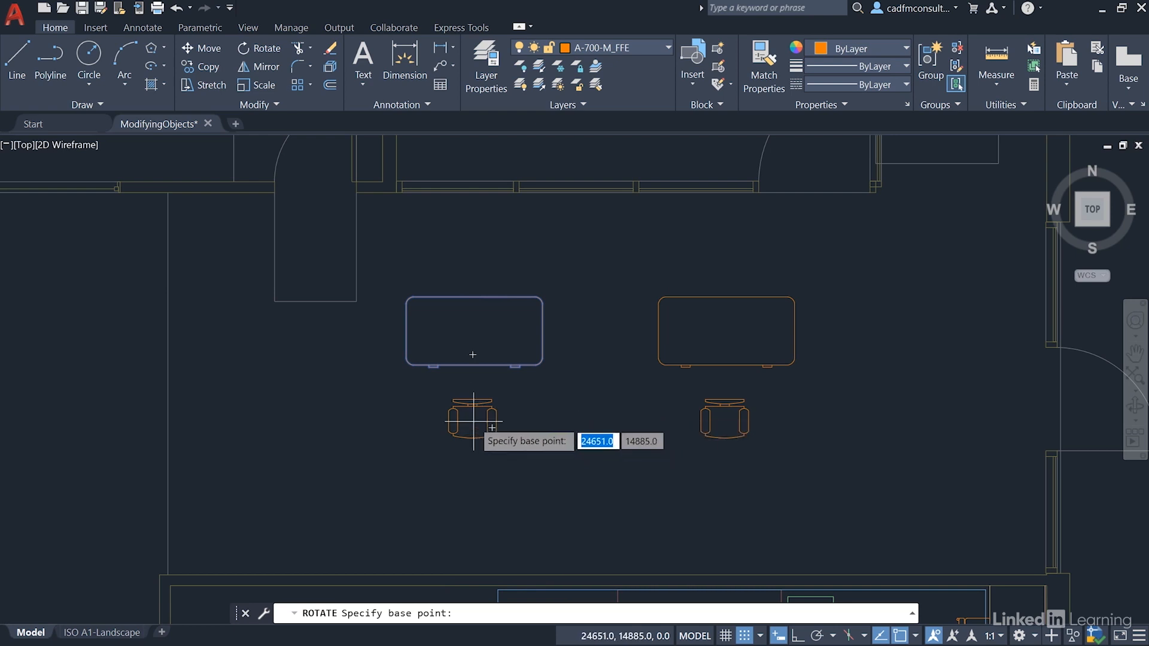
pyautogui.moveTo(473, 406)
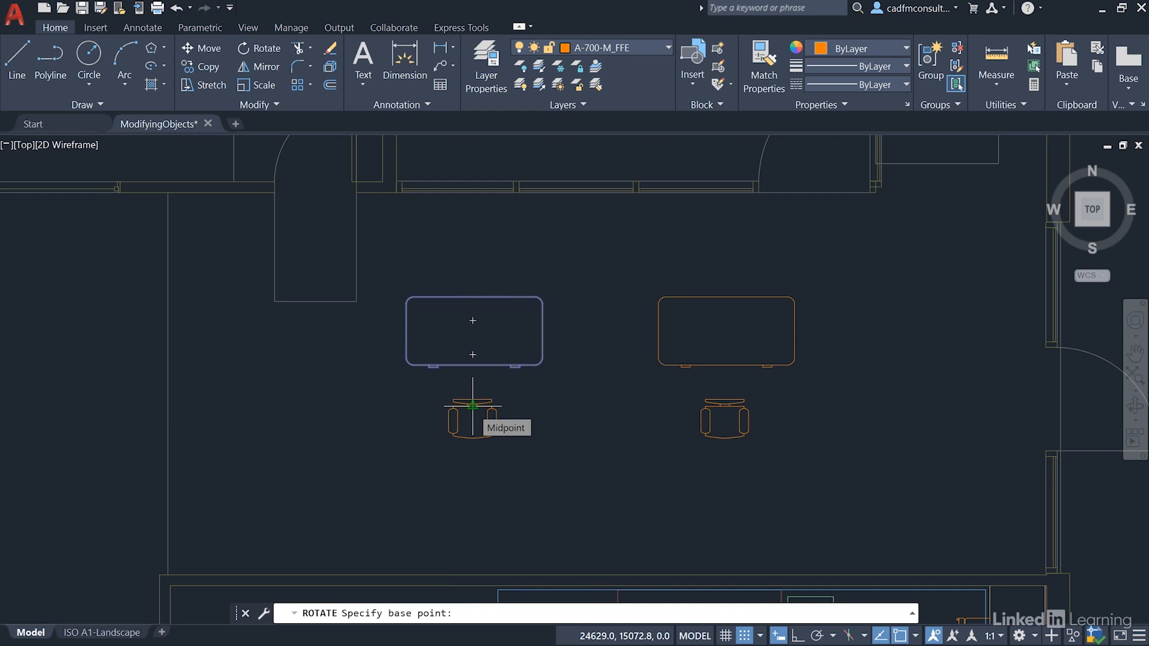
pyautogui.click(472, 406)
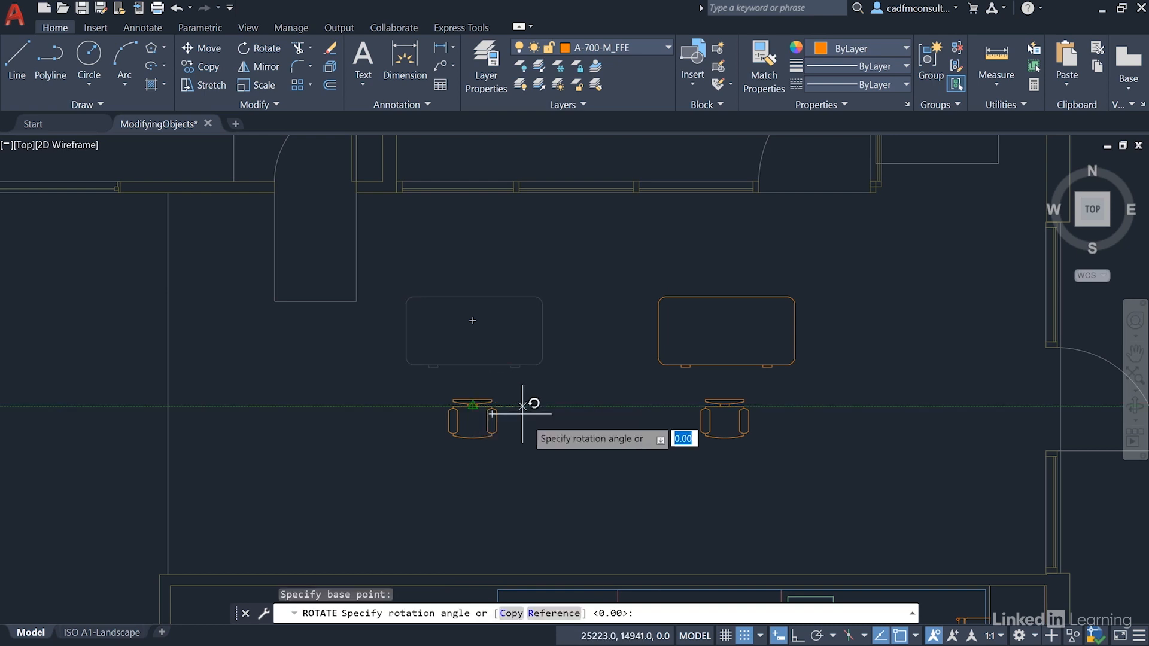
pyautogui.moveTo(504, 480)
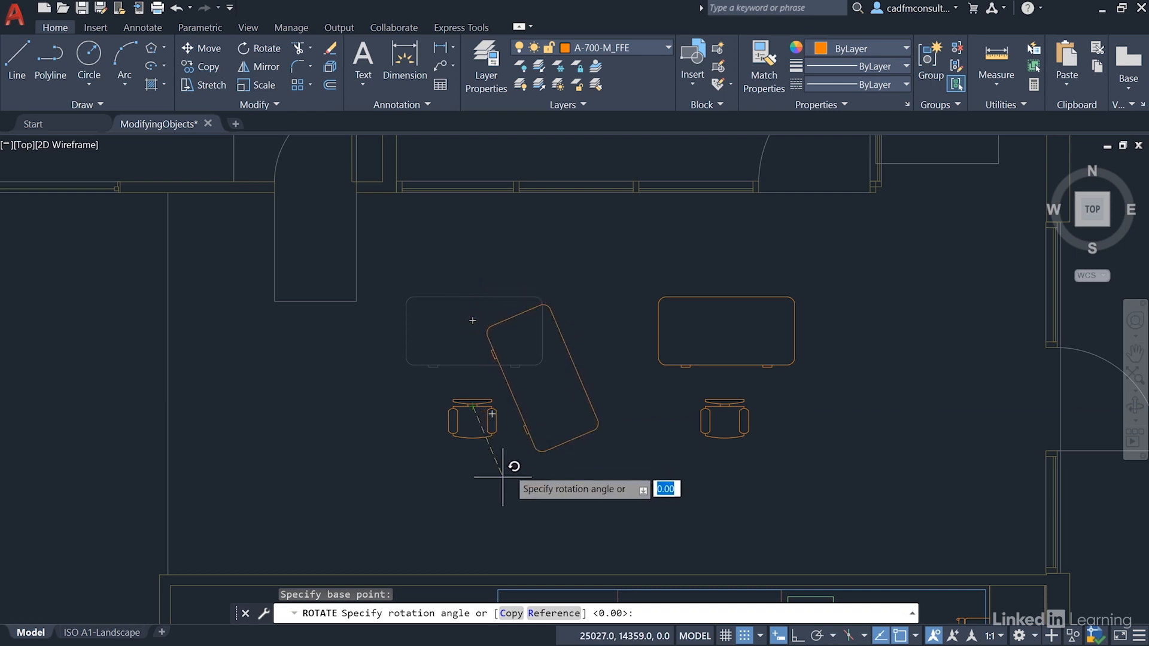
pyautogui.moveTo(504, 475)
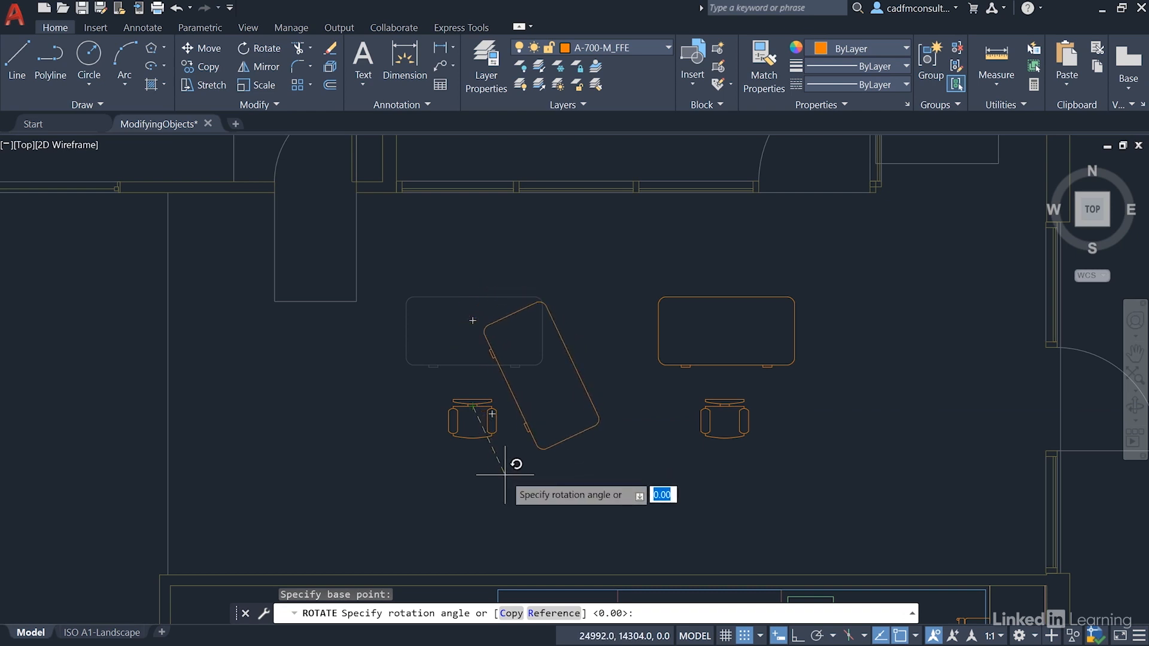
pyautogui.write('18')
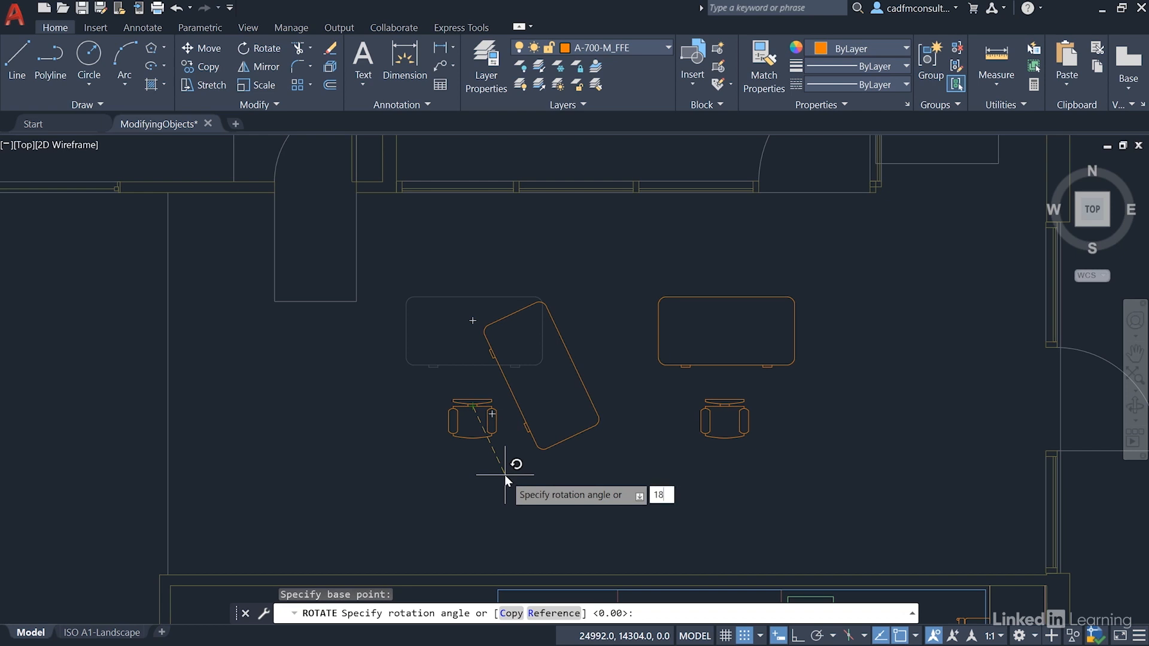
pyautogui.write('180')
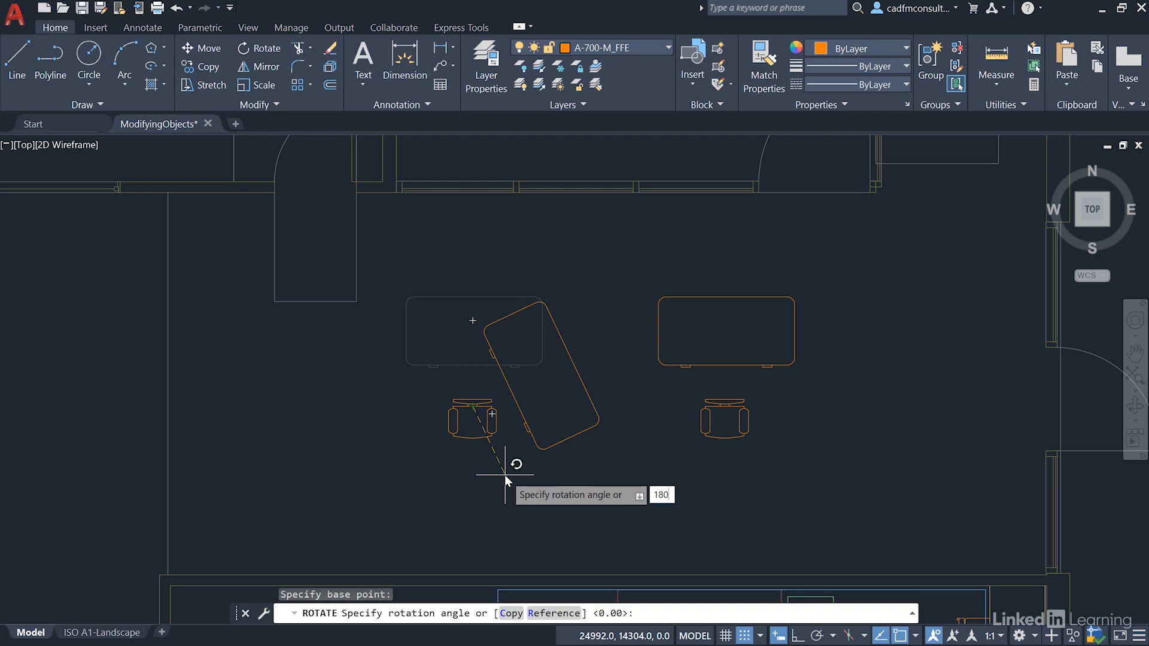
pyautogui.press('Return')
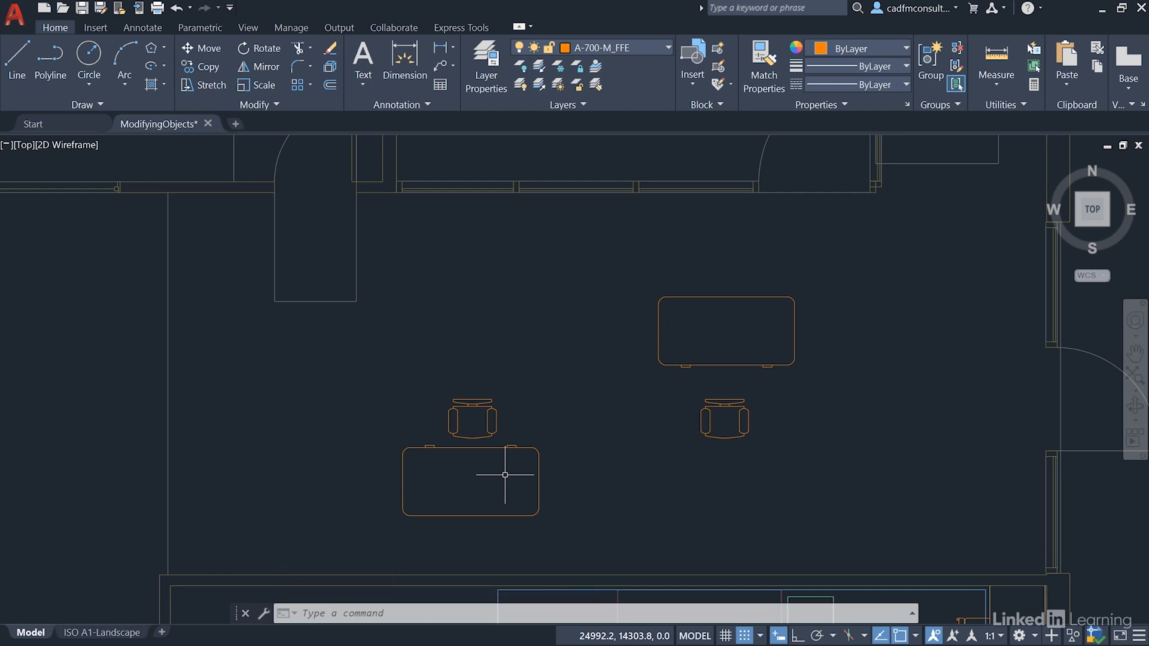
pyautogui.moveTo(614, 460)
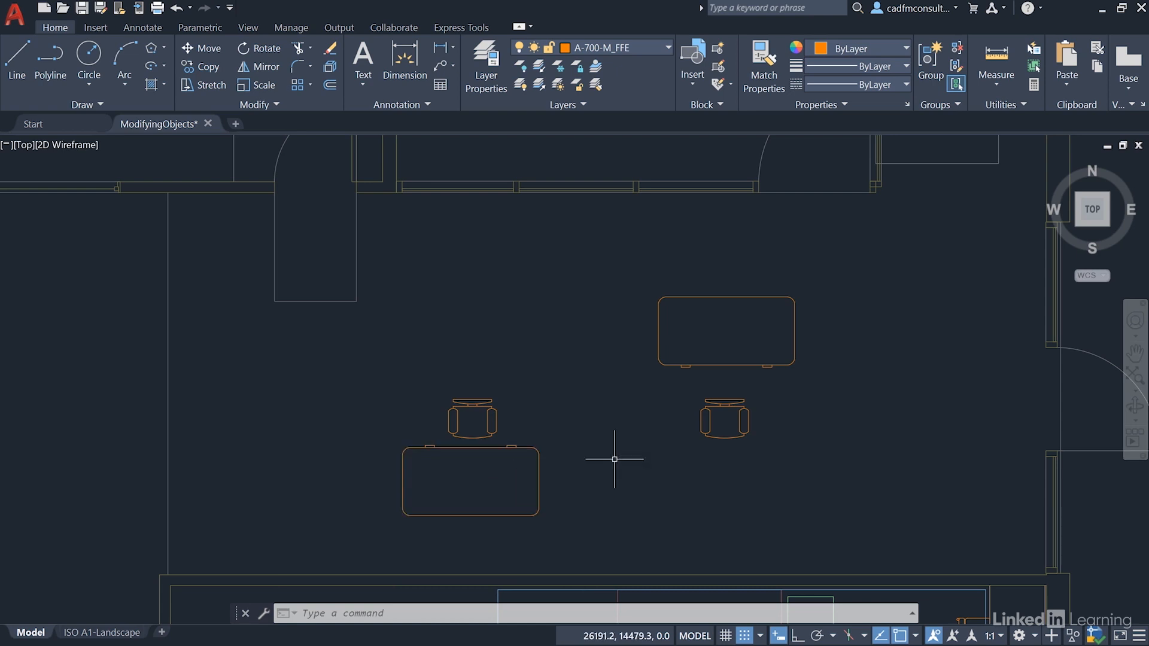
pyautogui.moveTo(901, 503)
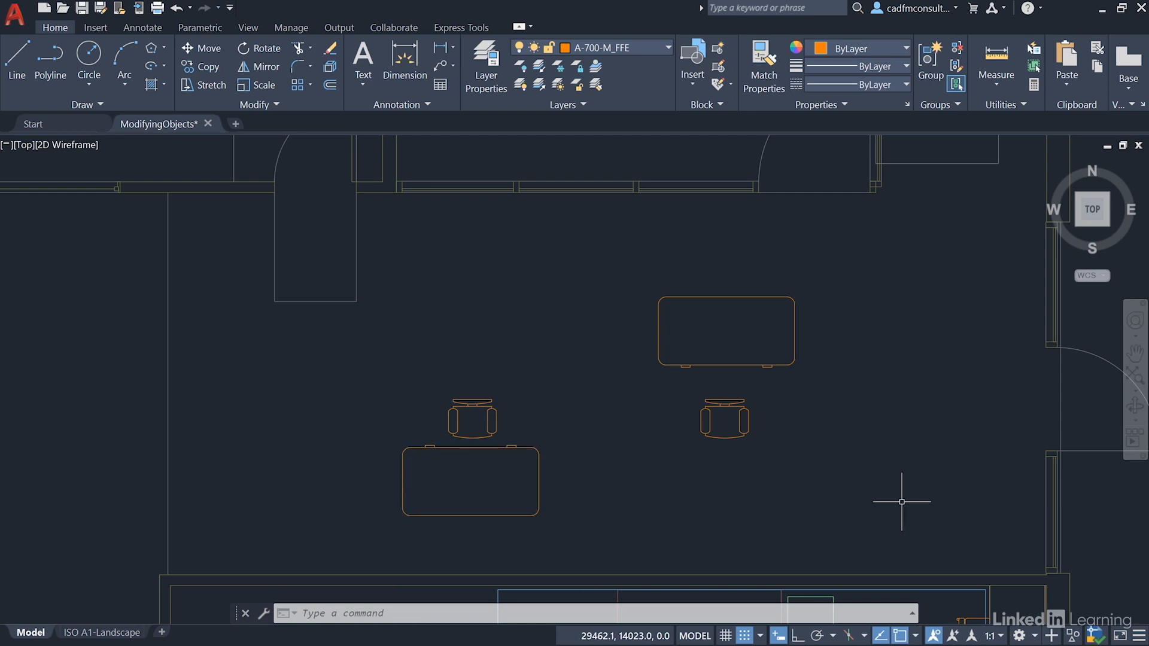
pyautogui.moveTo(819, 636)
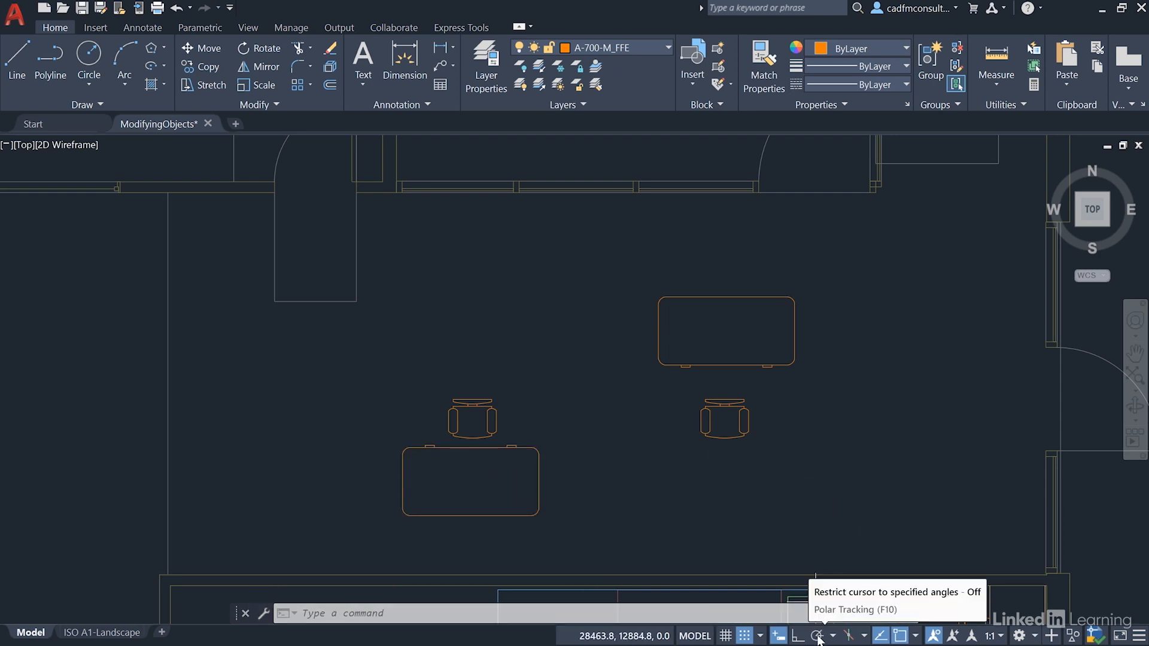
# - Switch polar tracking on and show its angle-increment list with 45° current
pyautogui.click(816, 636)
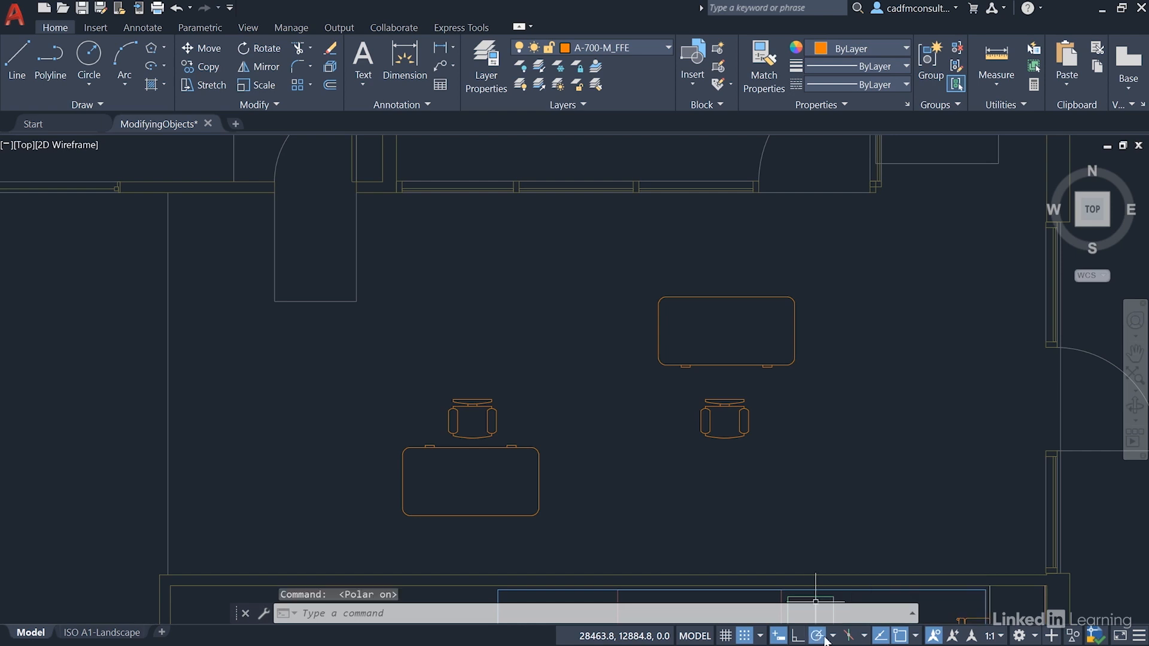
pyautogui.click(818, 635)
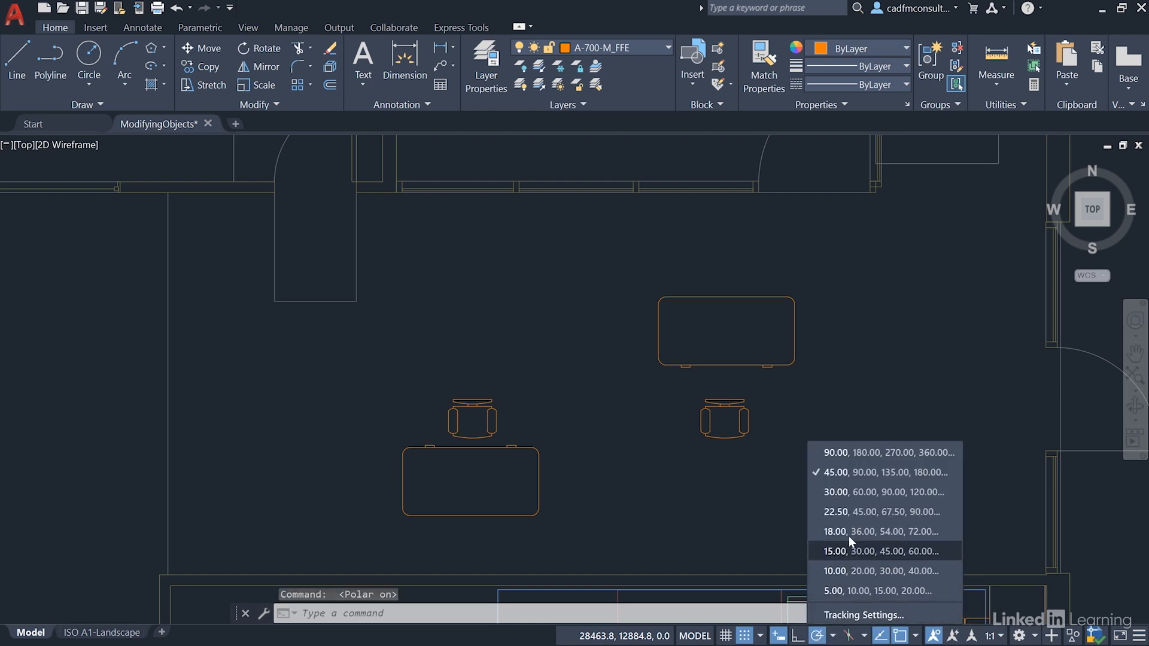
pyautogui.moveTo(872, 452)
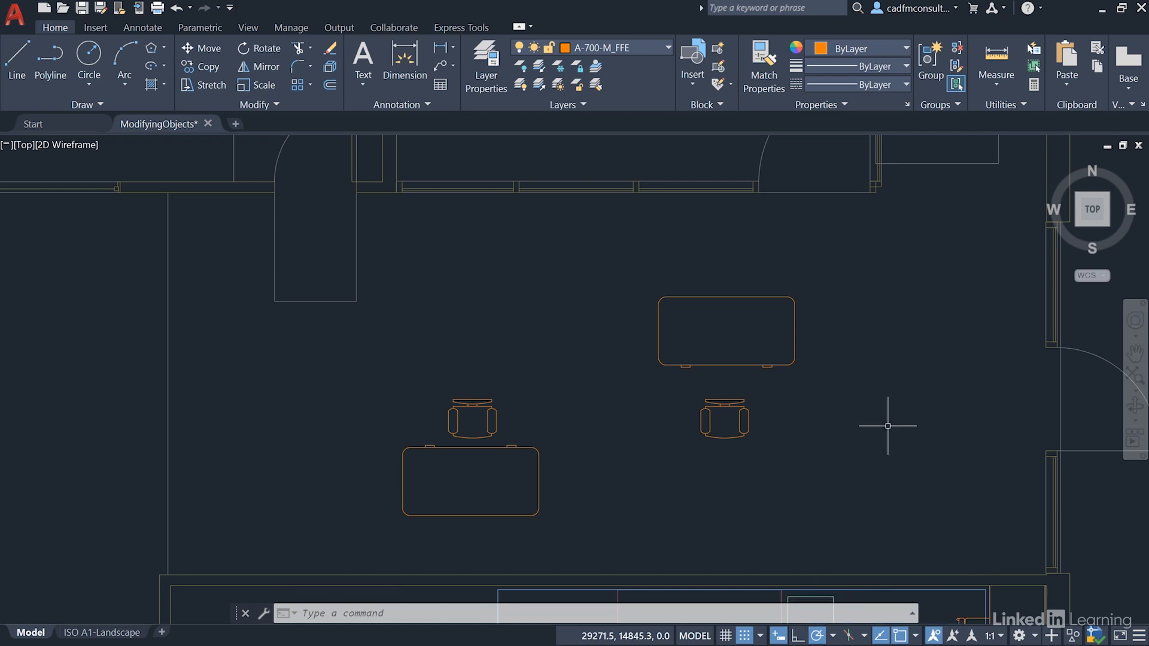
pyautogui.moveTo(886, 426)
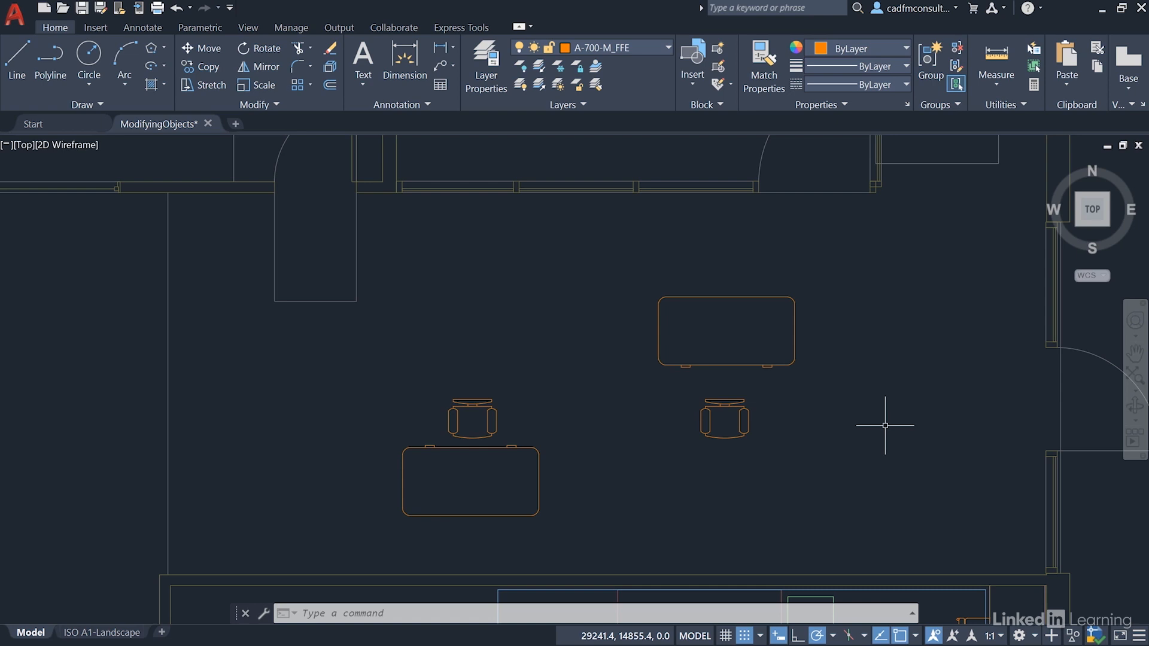
pyautogui.moveTo(730, 294)
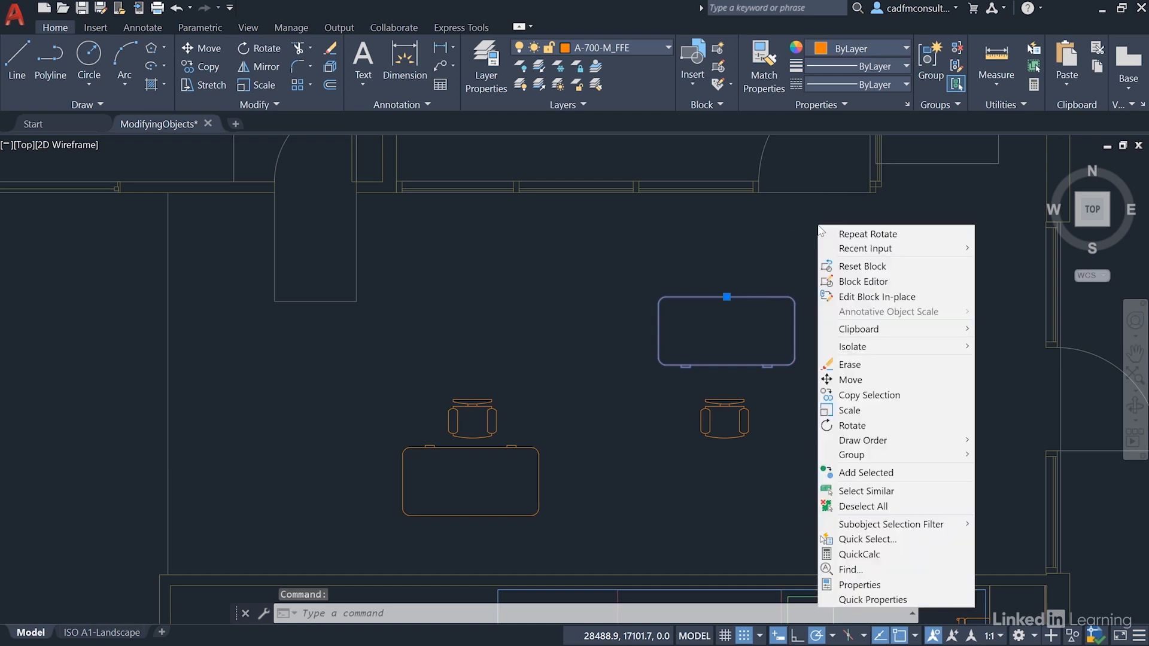
pyautogui.moveTo(851, 426)
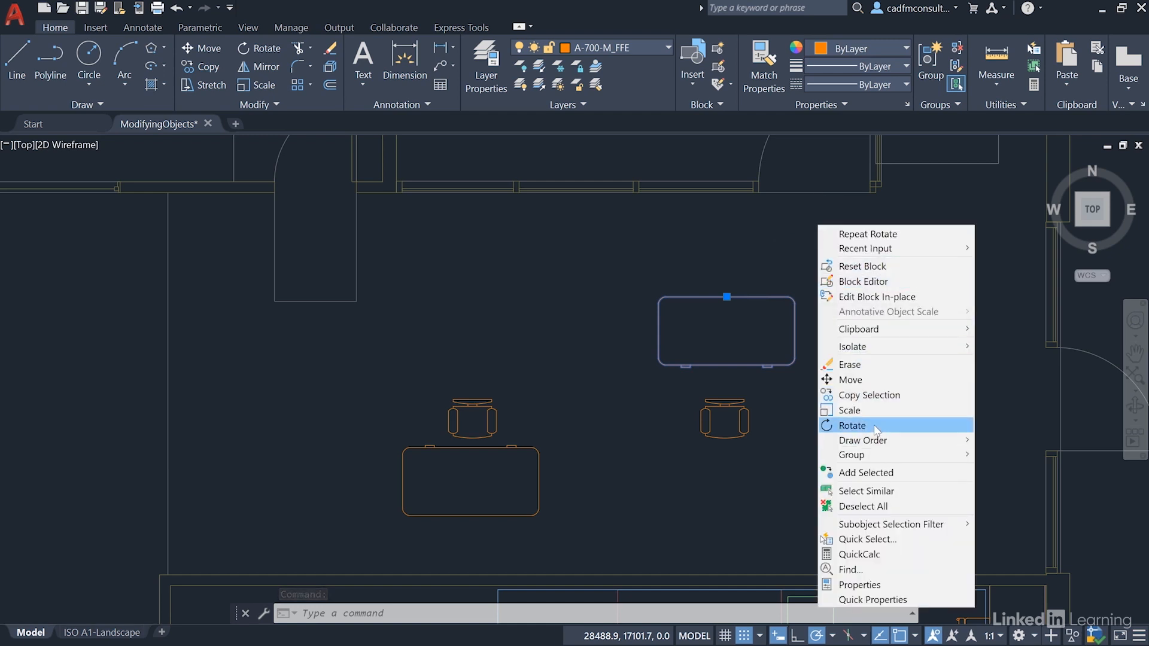
# - Begin rotating the upper-right desk with its chair's midpoint as the pivot
pyautogui.click(851, 426)
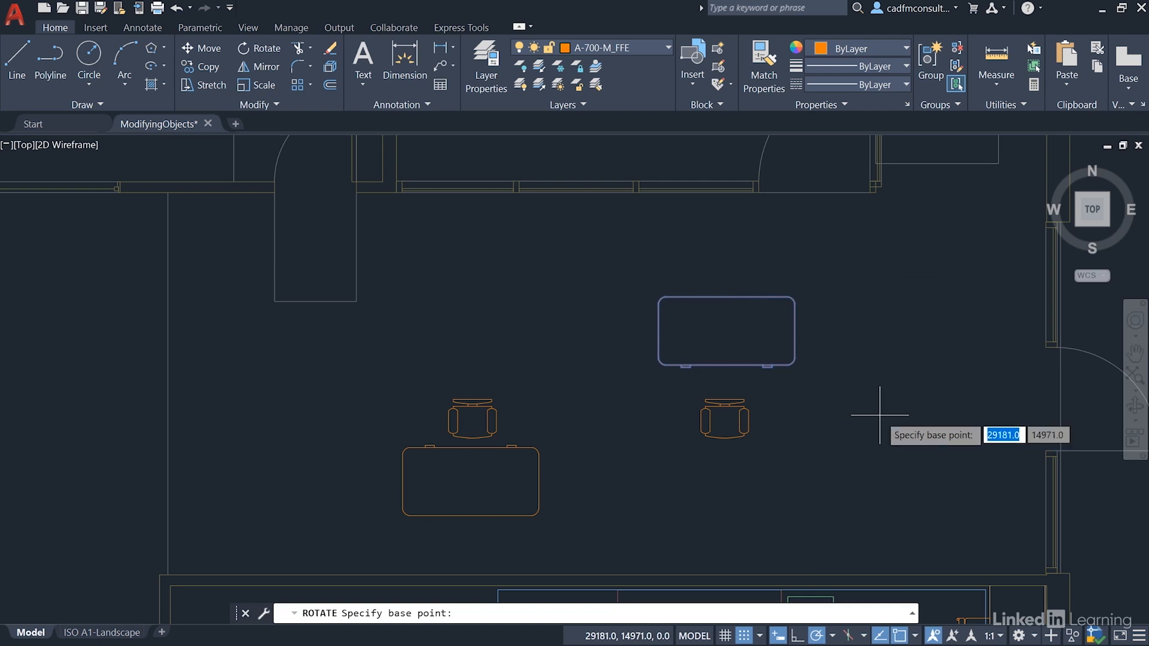
pyautogui.moveTo(787, 404)
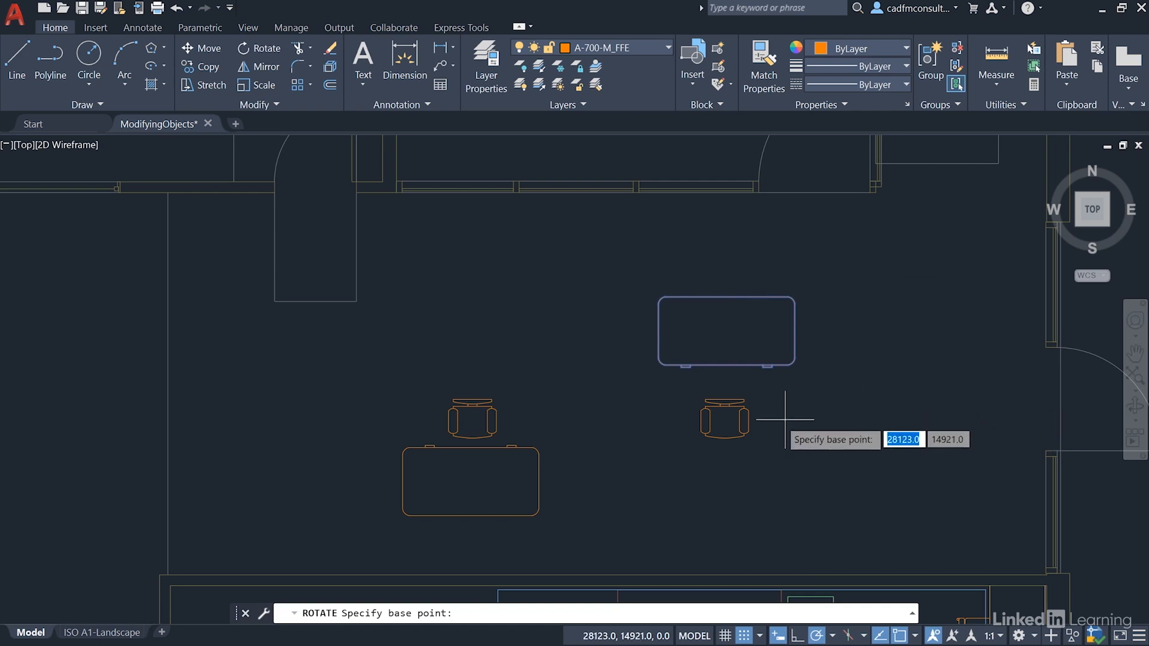
pyautogui.moveTo(724, 403)
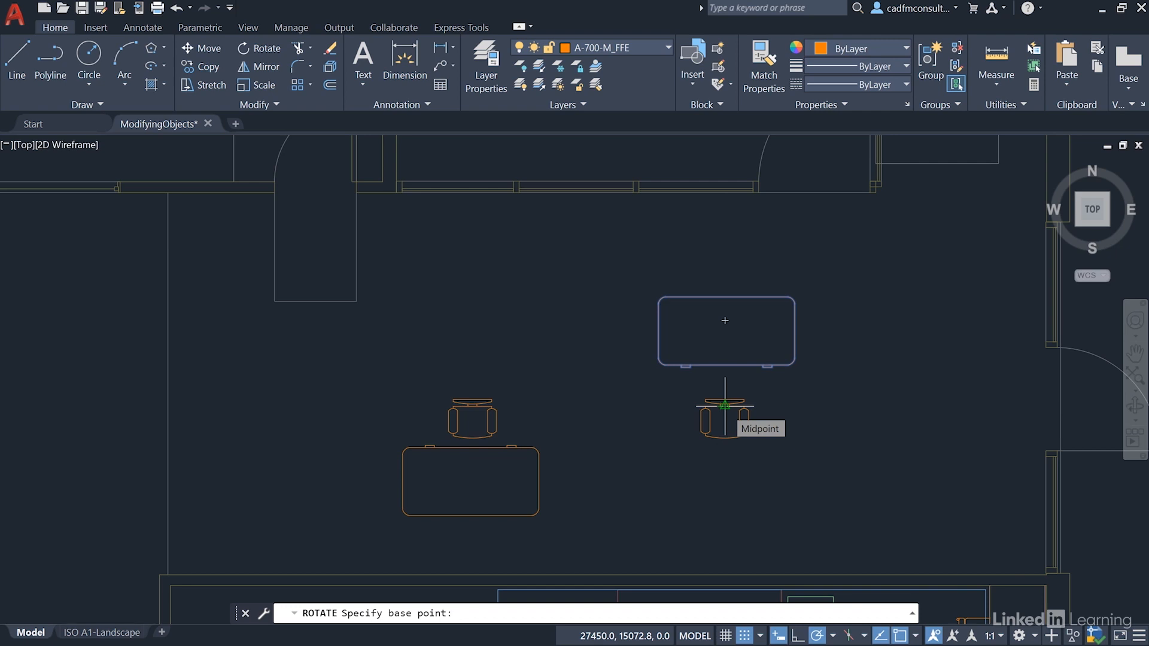
pyautogui.click(726, 406)
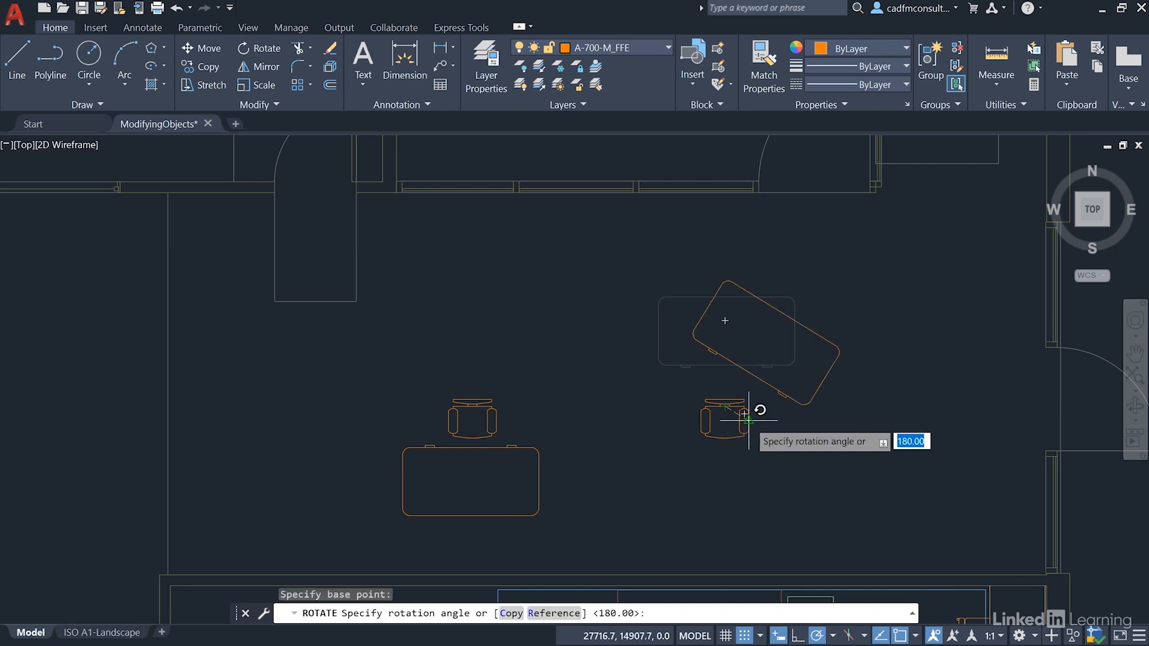
pyautogui.moveTo(673, 443)
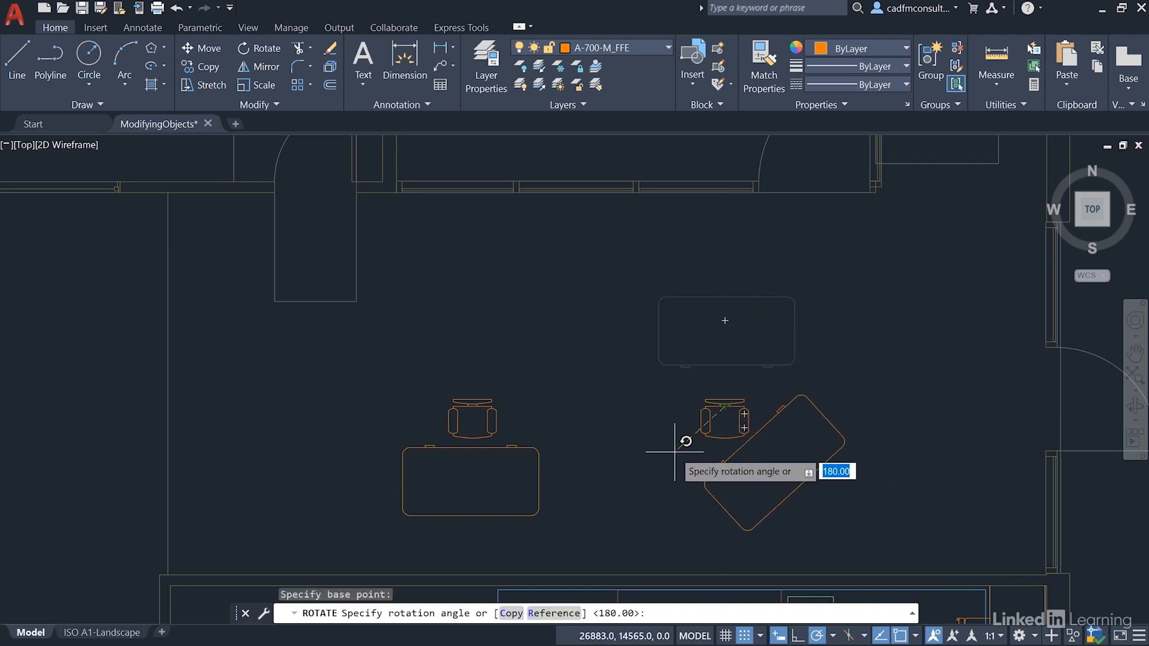
pyautogui.moveTo(663, 408)
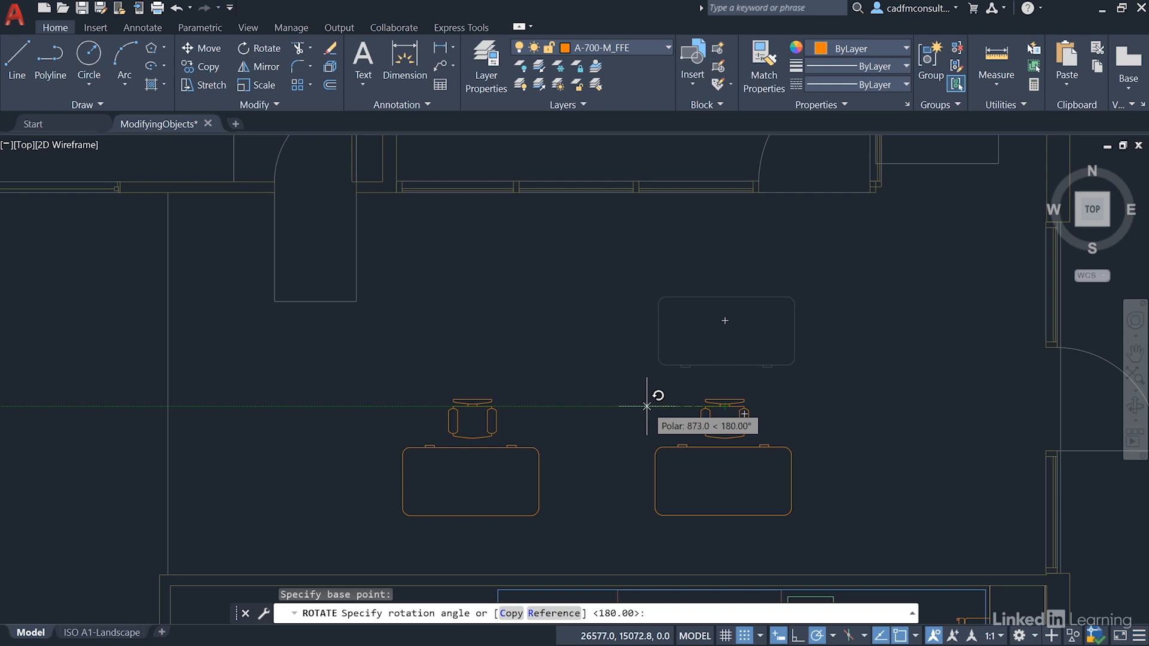
pyautogui.moveTo(646, 407)
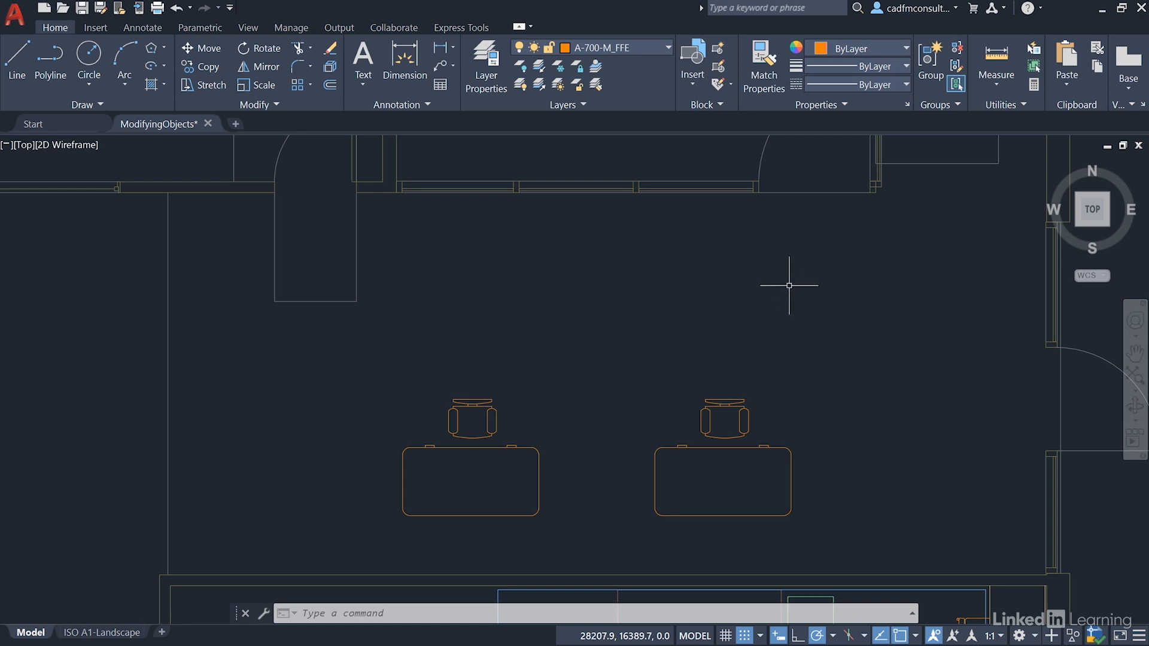
pyautogui.moveTo(341, 358)
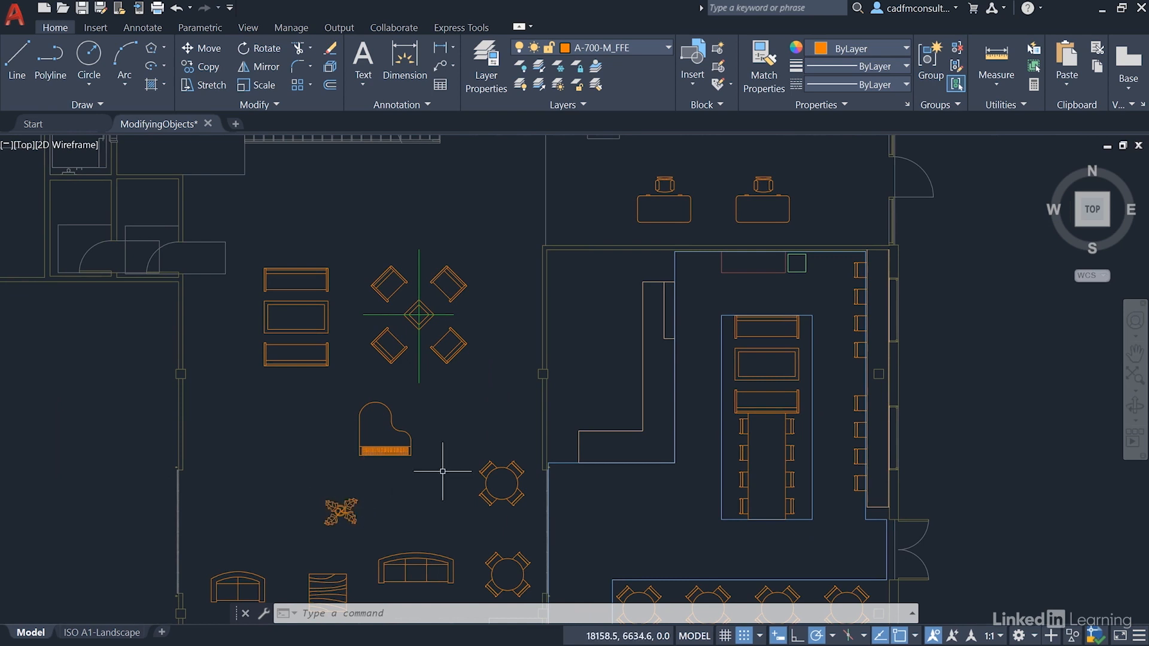
pyautogui.moveTo(763, 204)
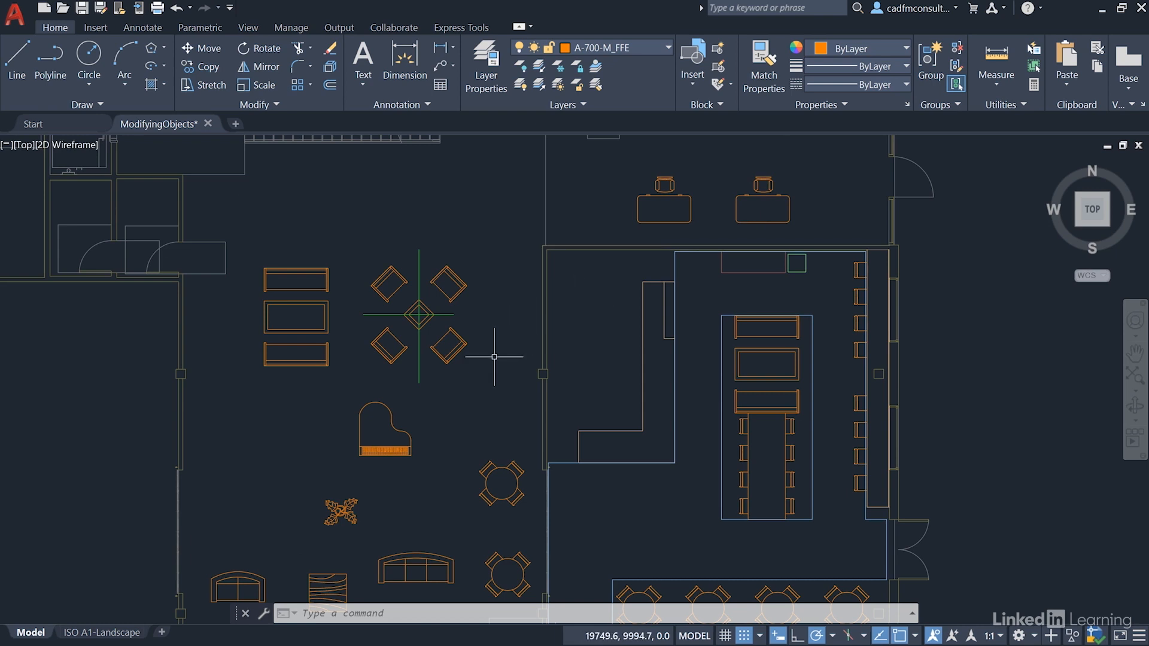
pyautogui.moveTo(433, 464)
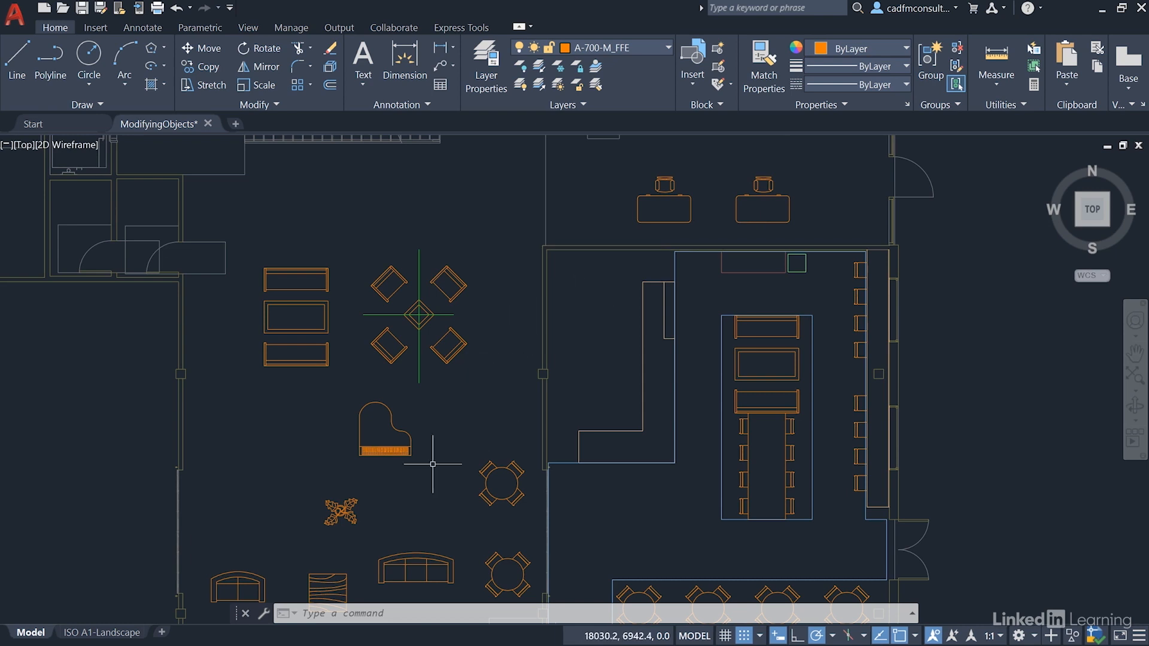
# - Move the plant block from the lounge's lower left to beside the upper desks
pyautogui.click(340, 511)
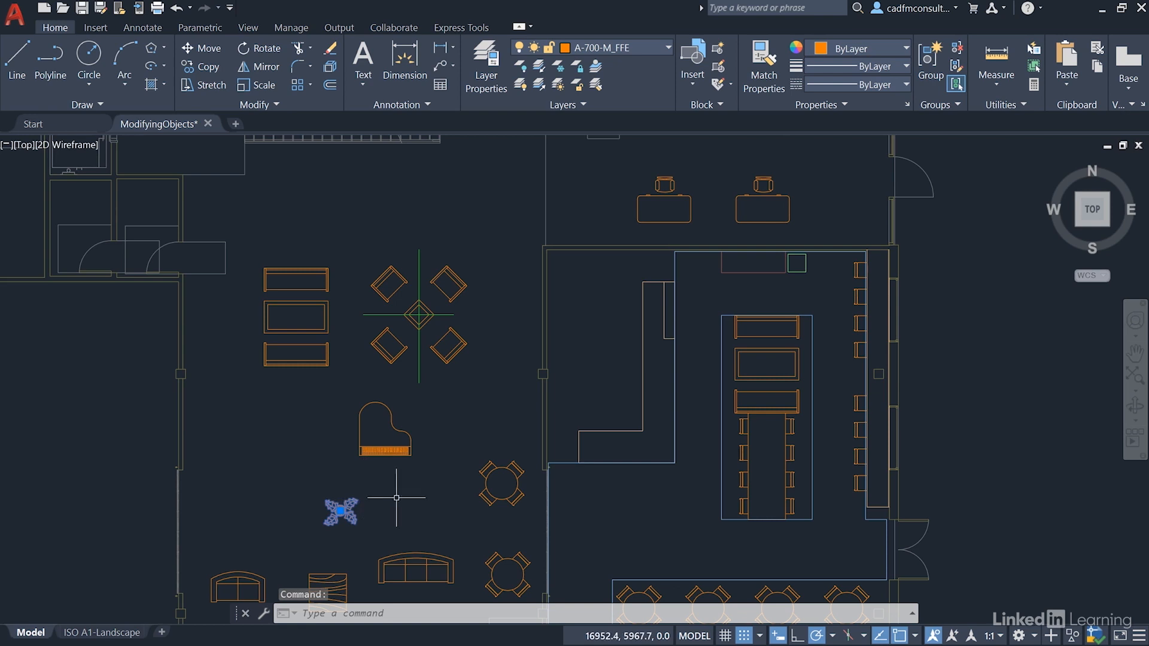
pyautogui.moveTo(341, 511)
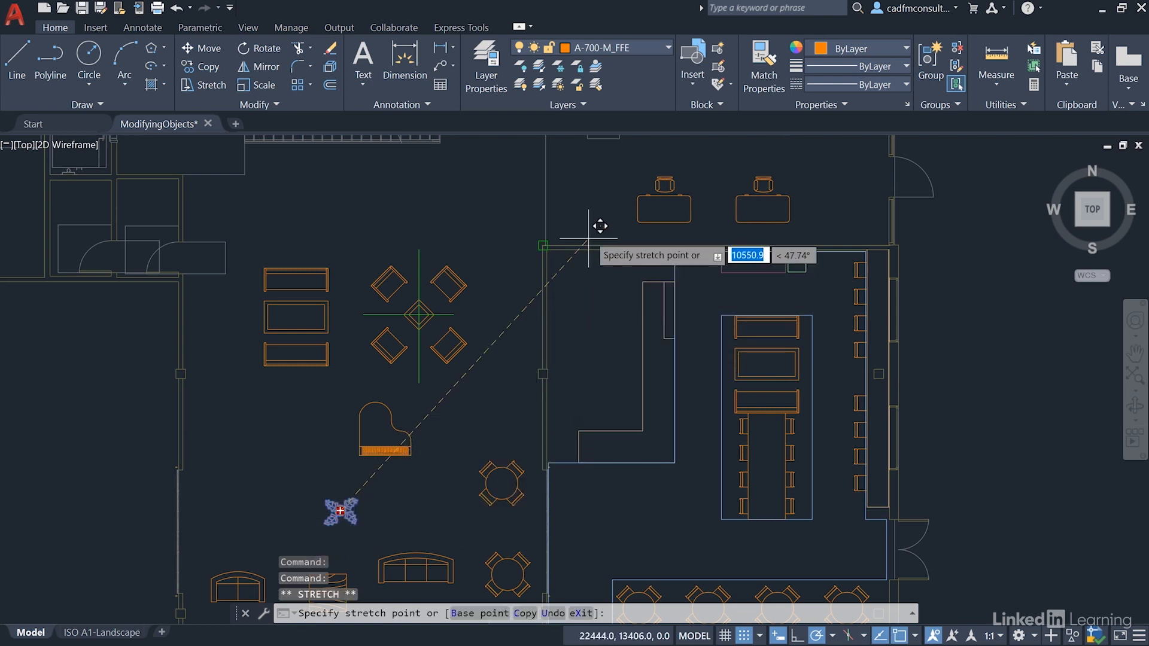
pyautogui.click(583, 214)
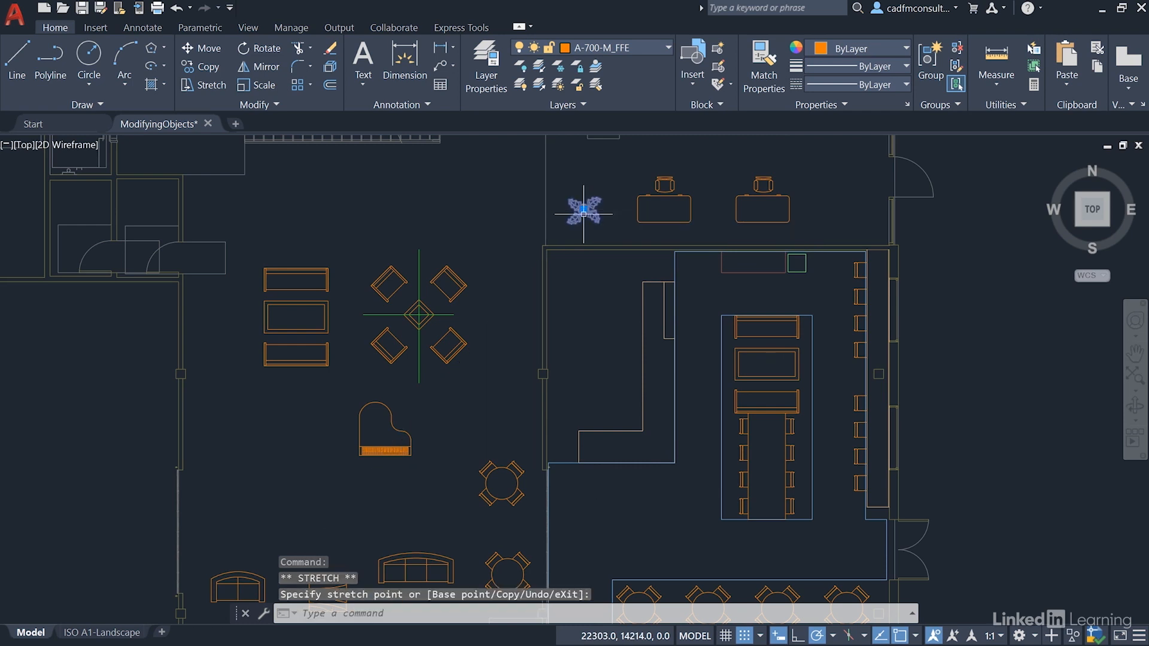
pyautogui.moveTo(582, 328)
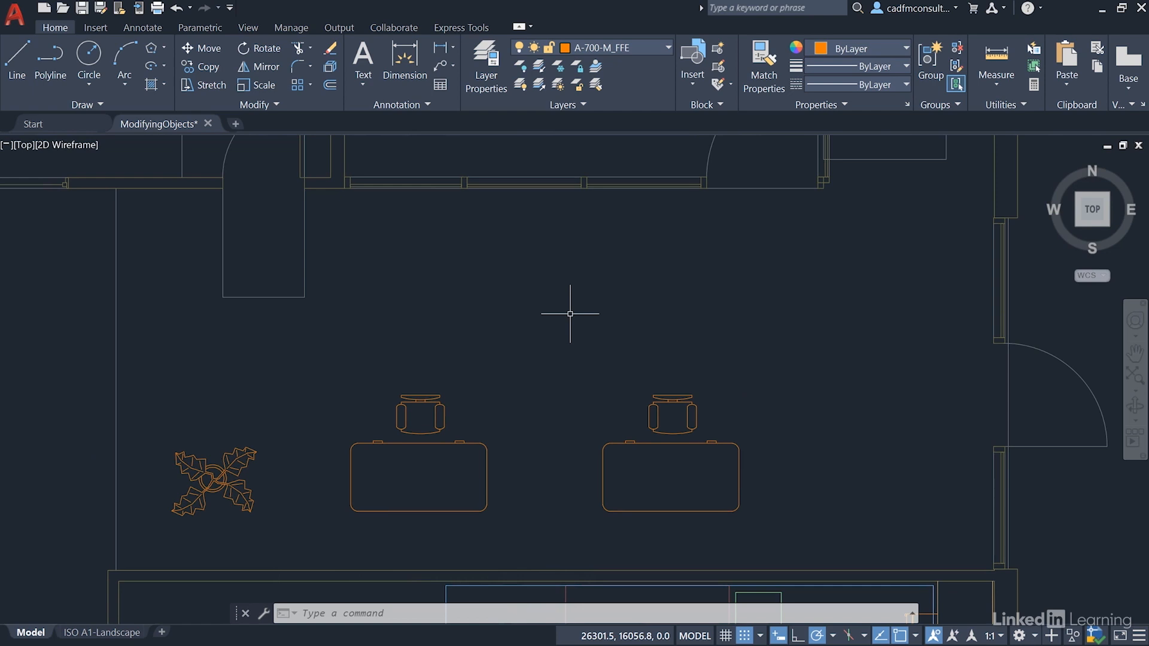
pyautogui.moveTo(482, 285)
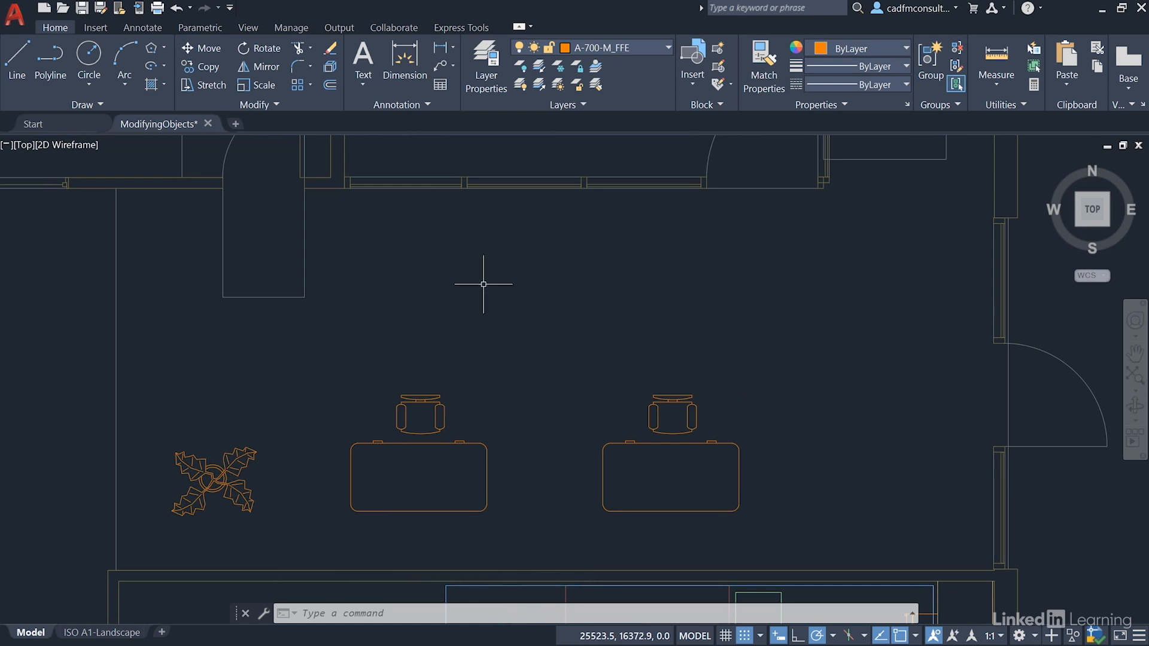
pyautogui.moveTo(193, 497)
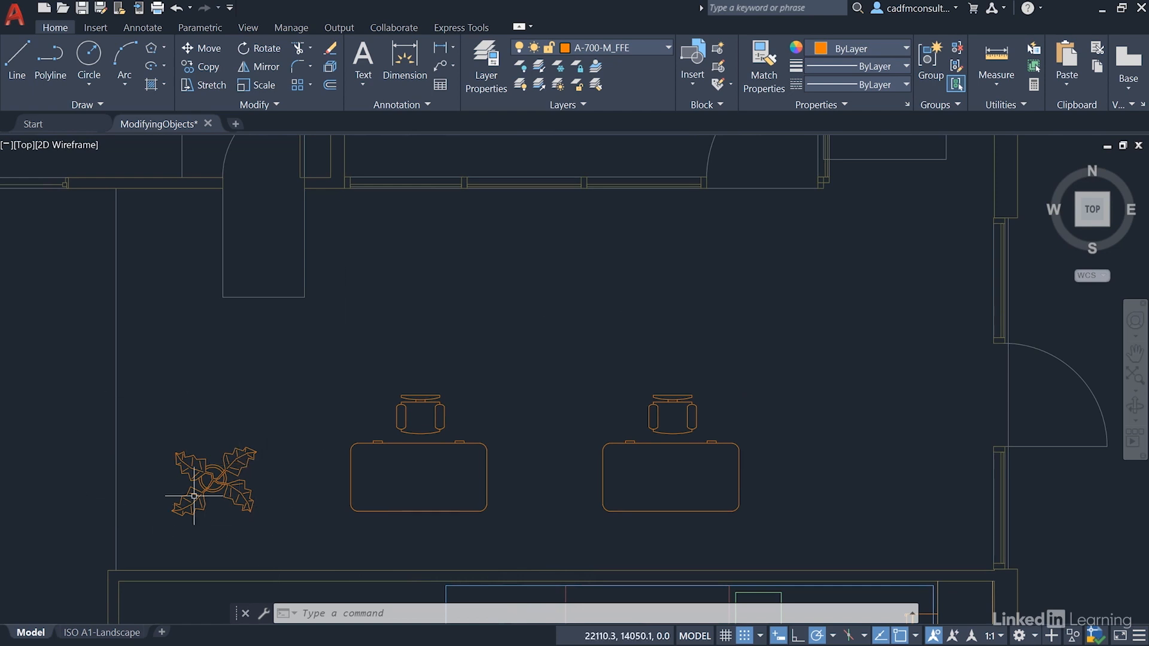
pyautogui.moveTo(347, 440)
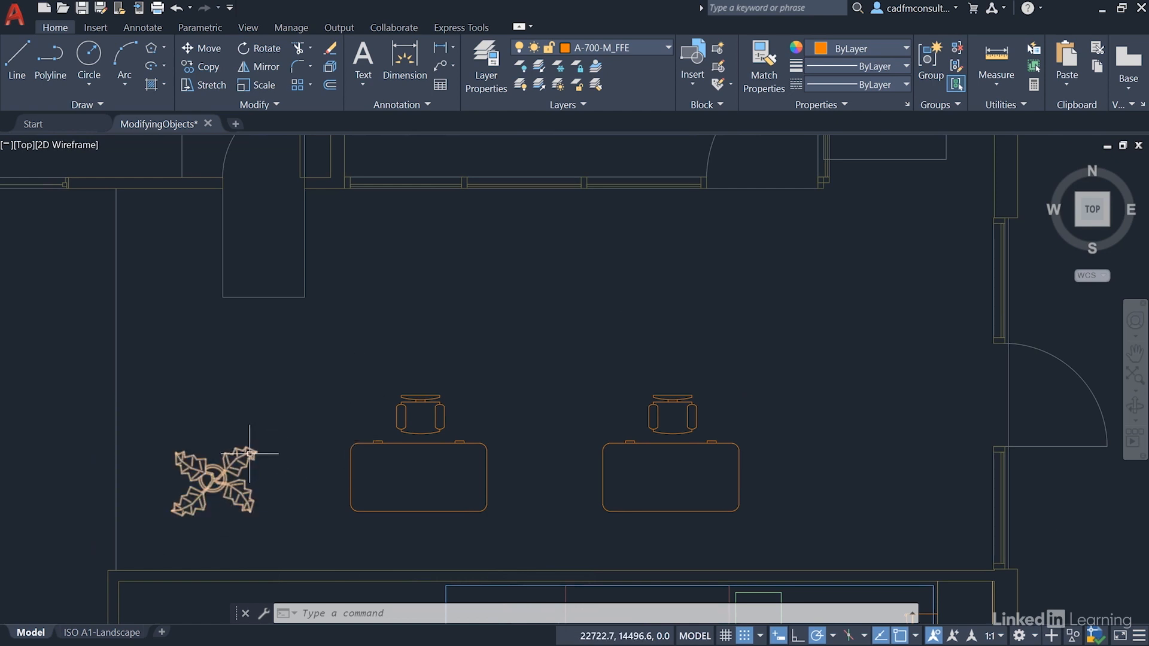
pyautogui.click(214, 479)
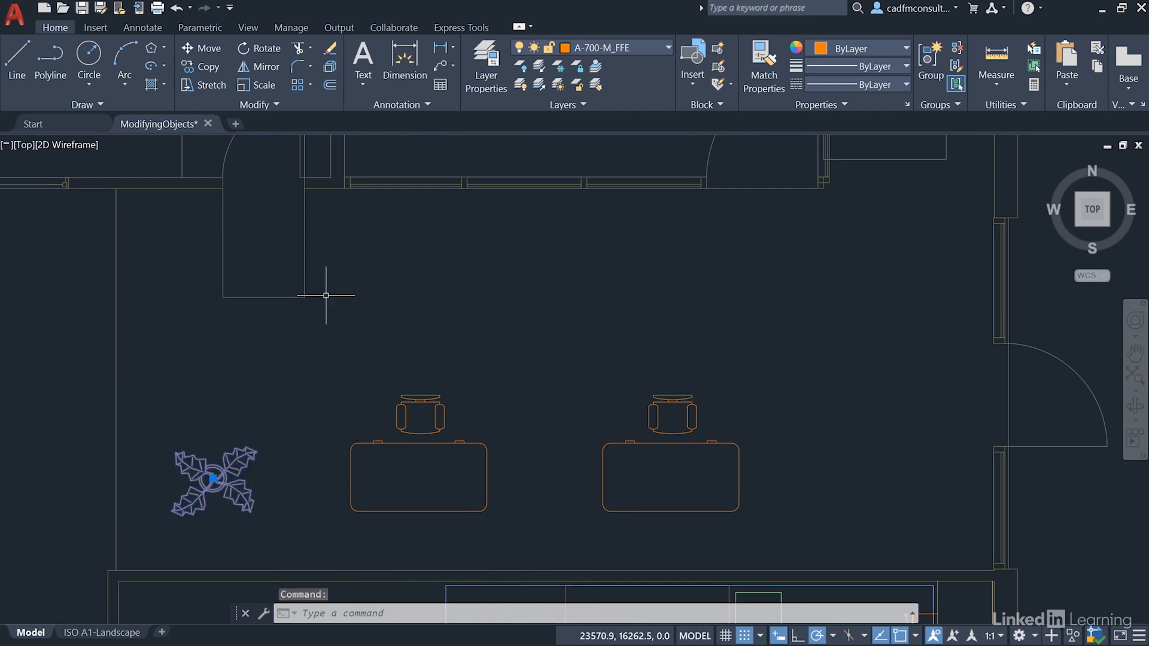
pyautogui.rightClick(325, 295)
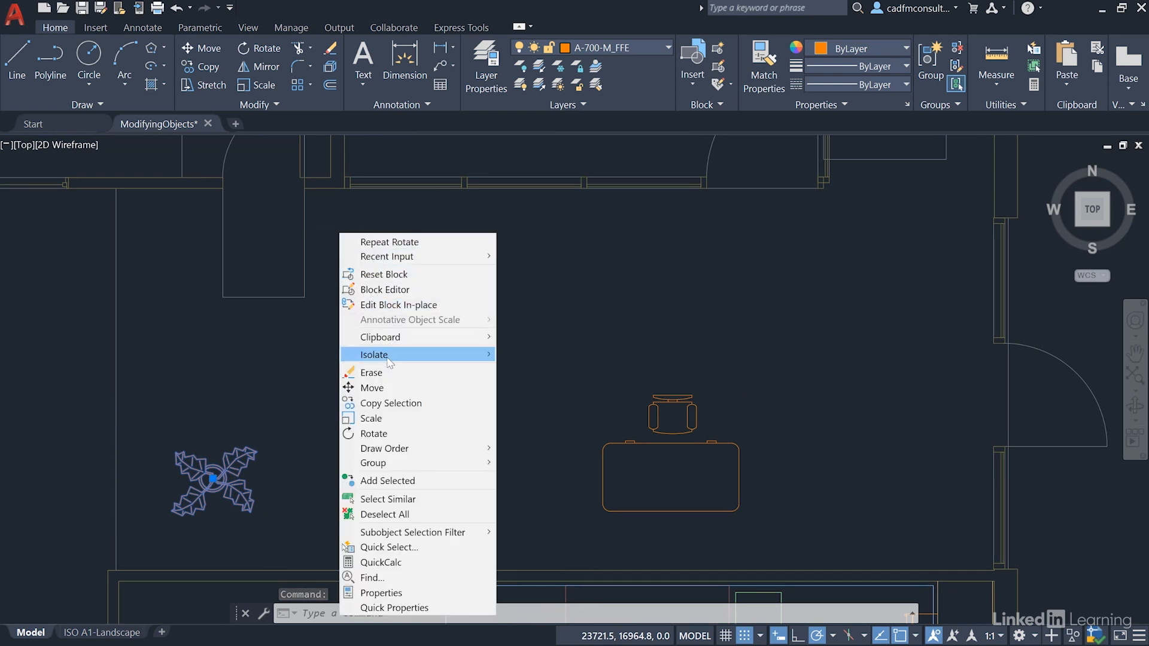
pyautogui.moveTo(390, 426)
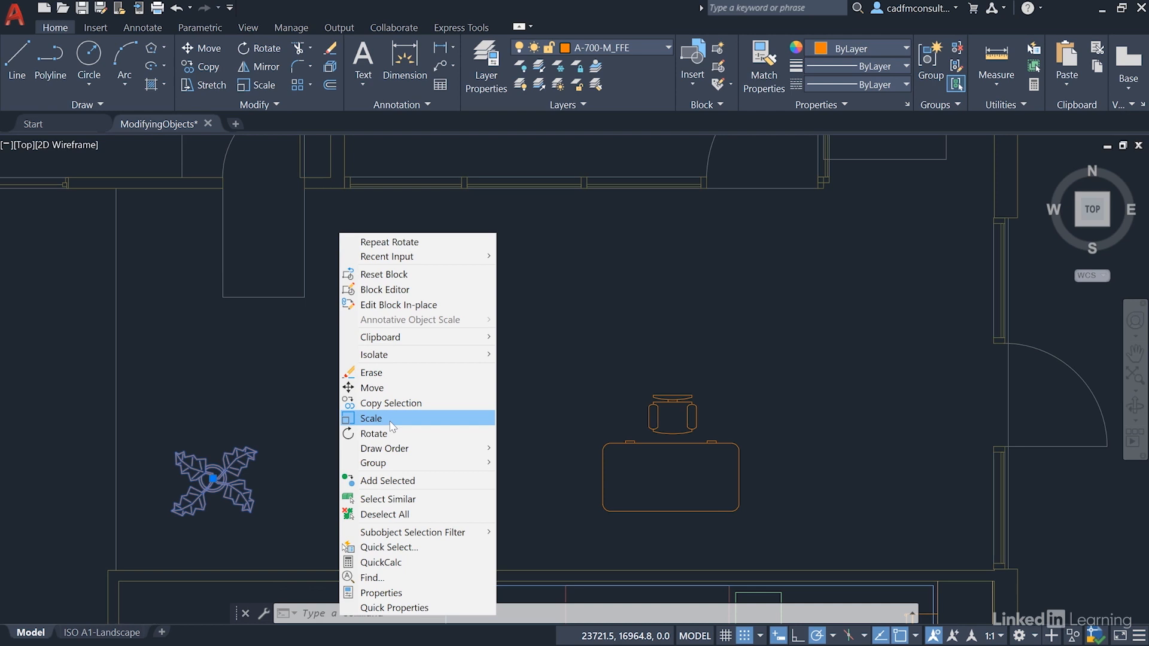
pyautogui.click(390, 403)
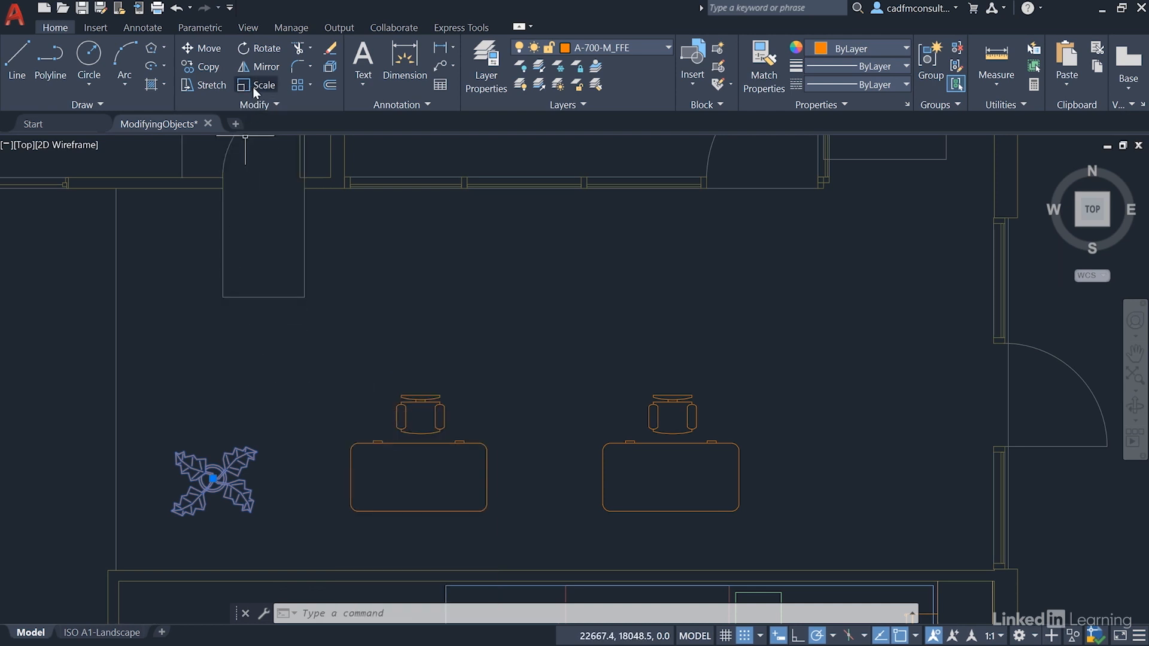
pyautogui.moveTo(263, 84)
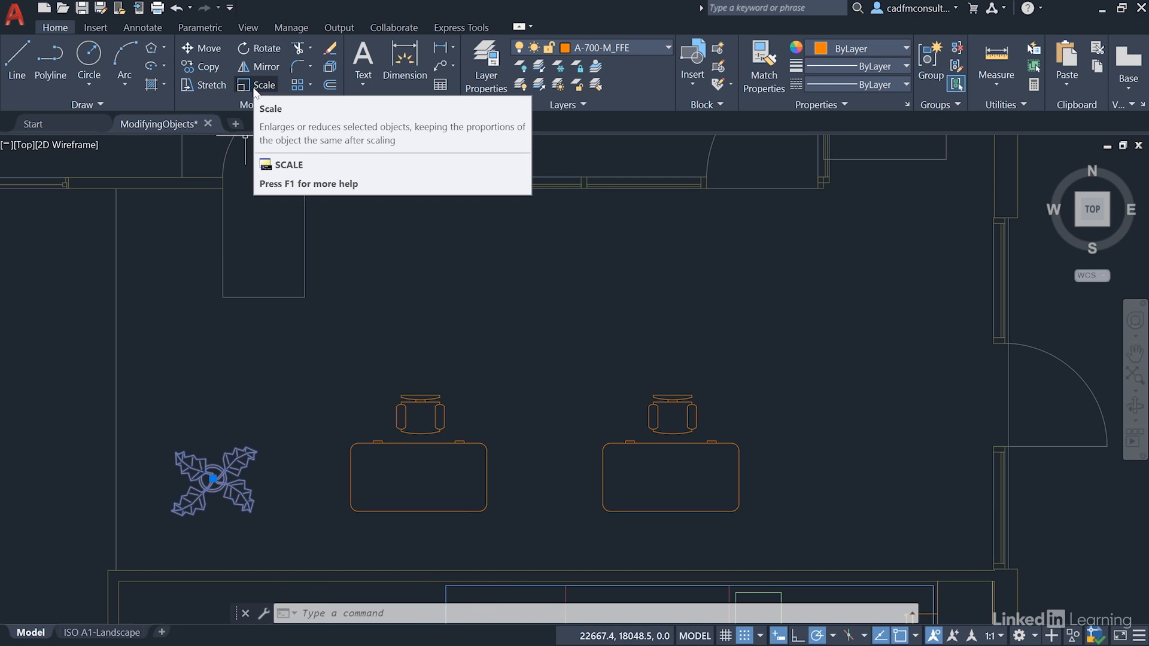
pyautogui.click(263, 84)
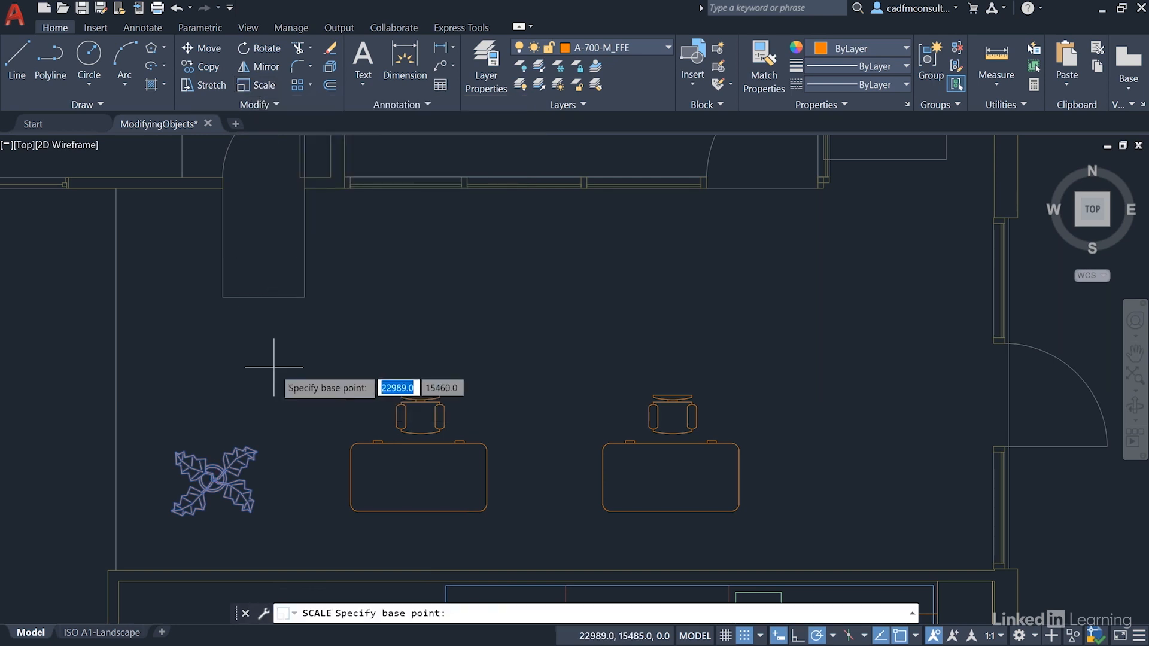
pyautogui.moveTo(266, 355)
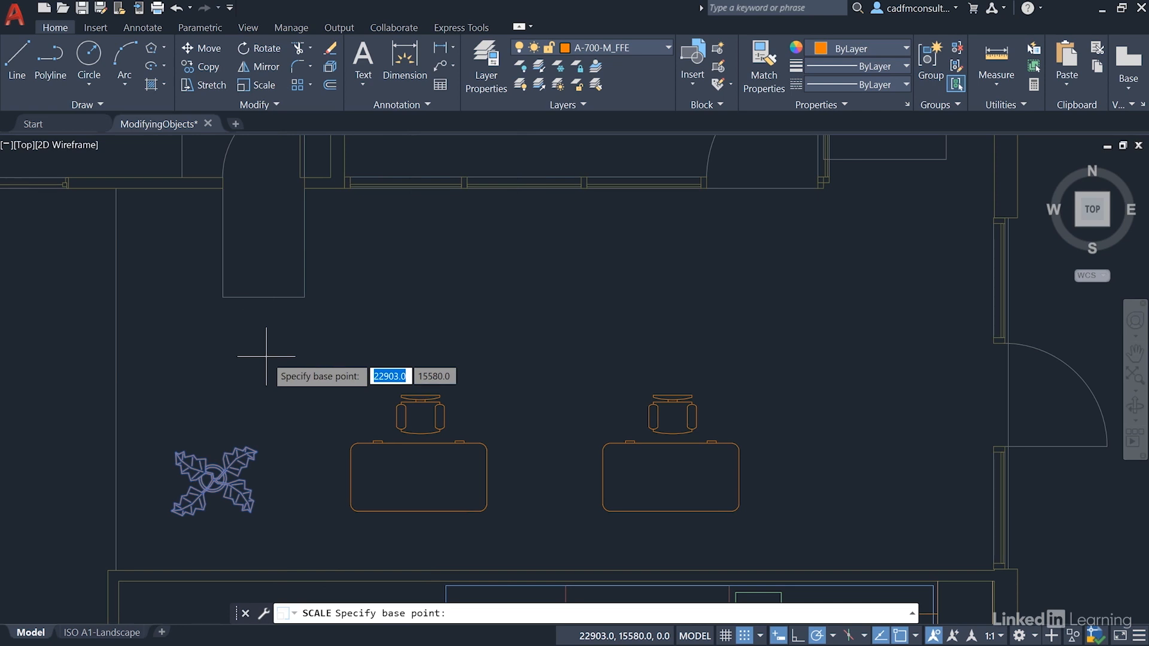
pyautogui.press('Escape')
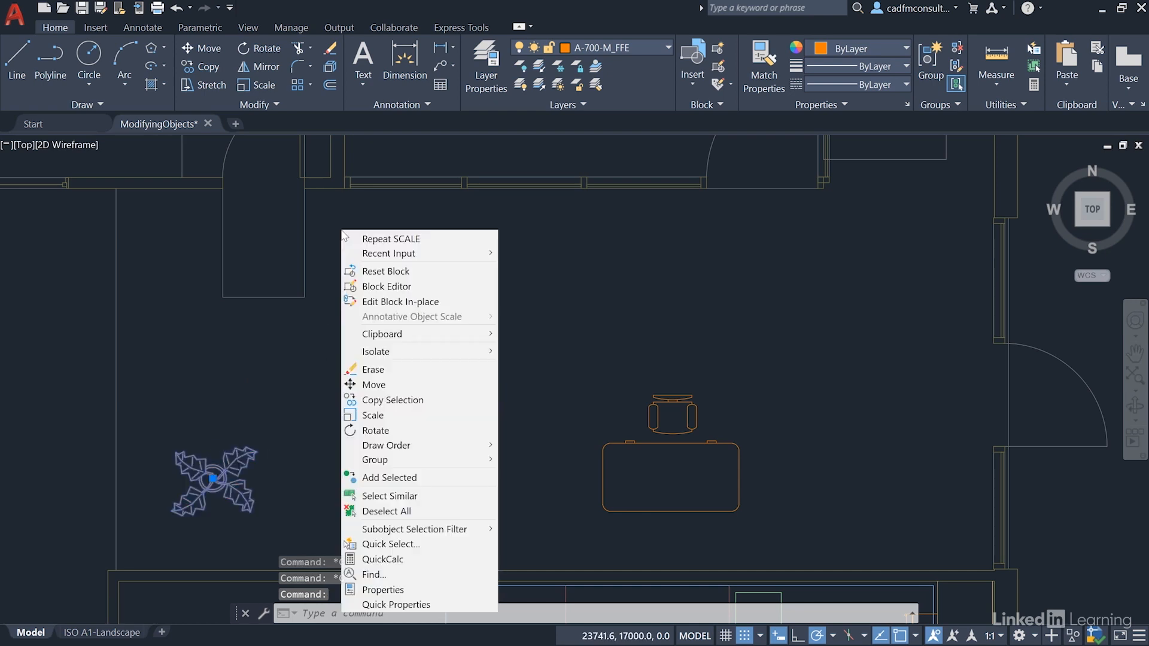
pyautogui.moveTo(394, 418)
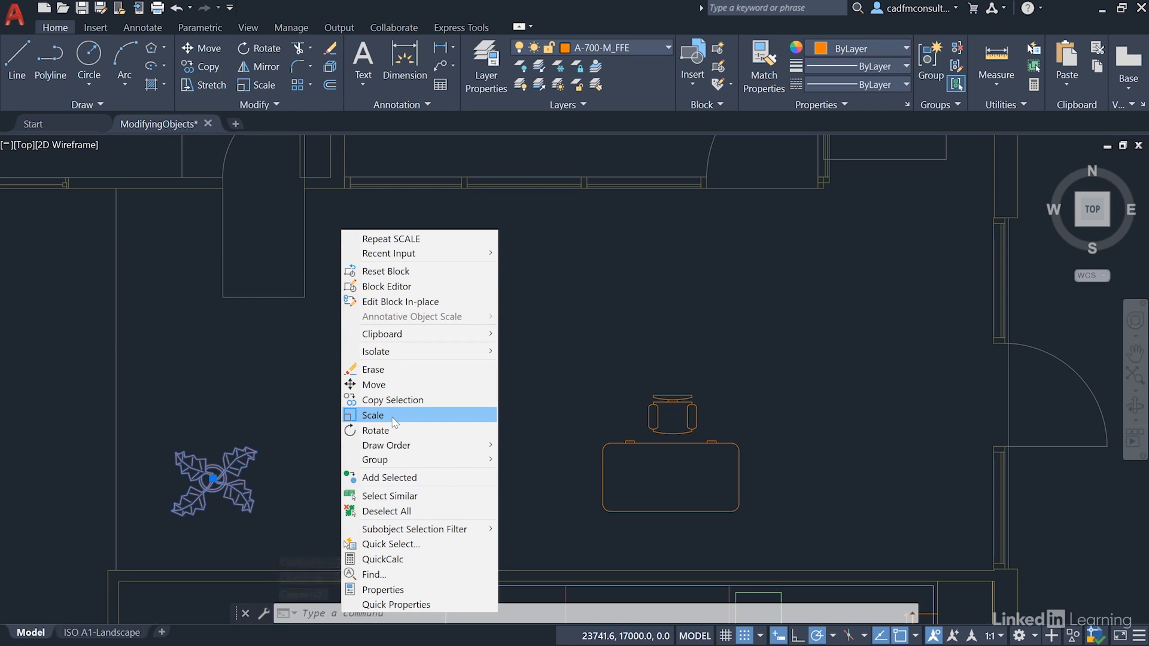
# - Scale the plant block by a factor of 1.75 about its own centre
pyautogui.click(373, 416)
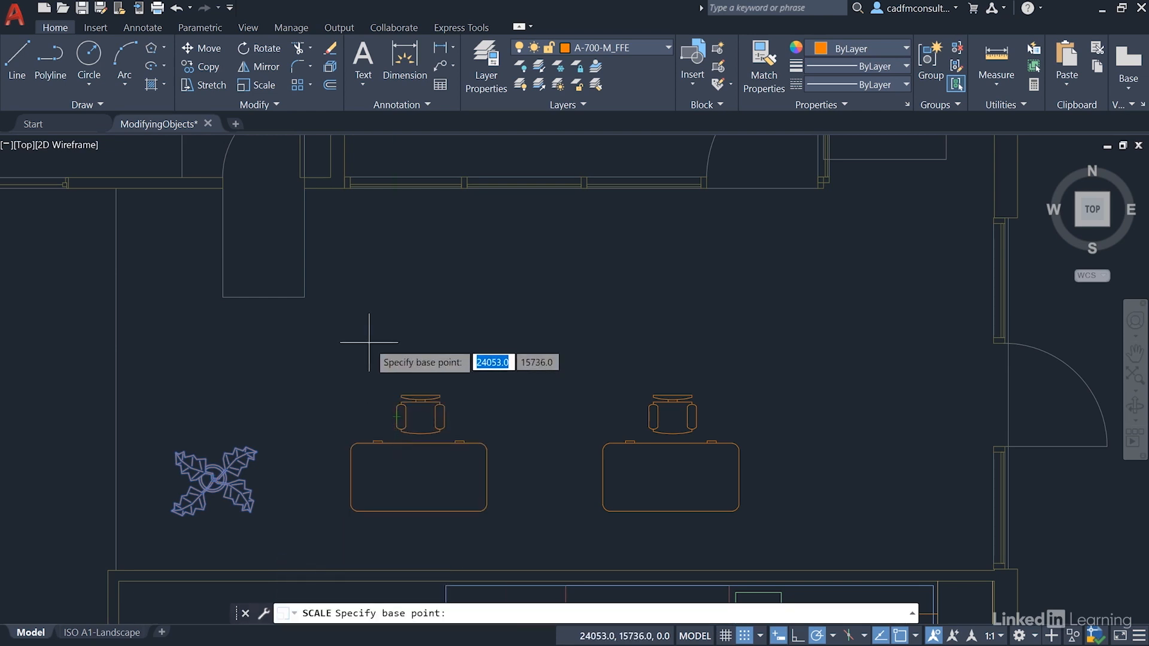
pyautogui.moveTo(286, 387)
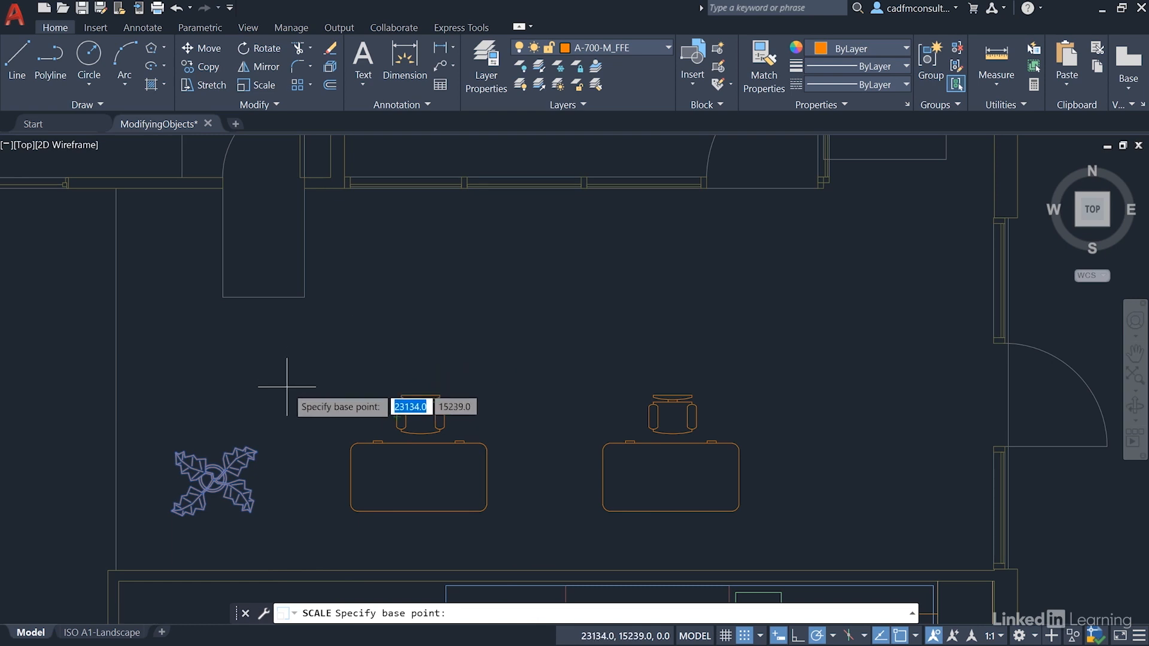
pyautogui.moveTo(213, 479)
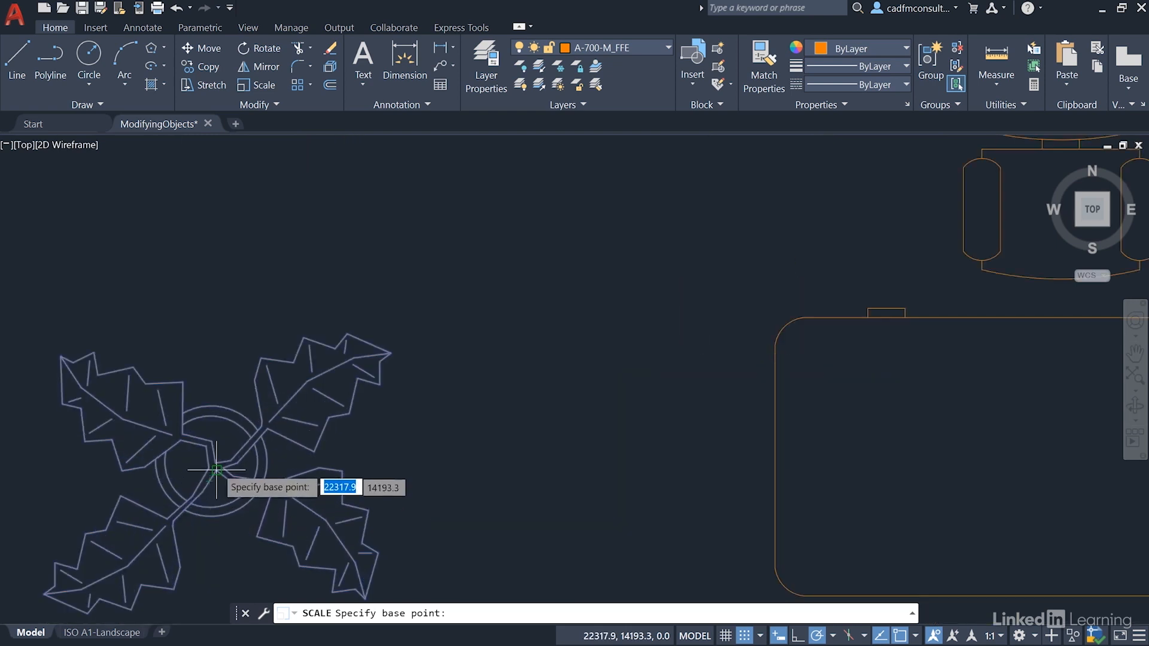
pyautogui.moveTo(217, 463)
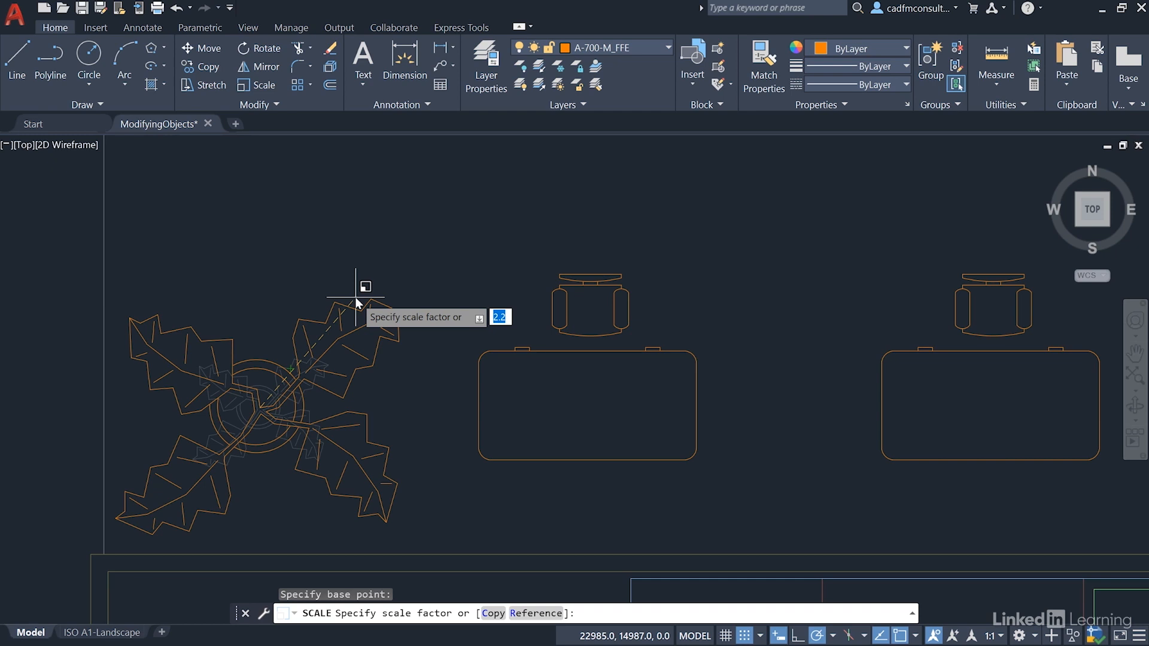
pyautogui.write('1.75')
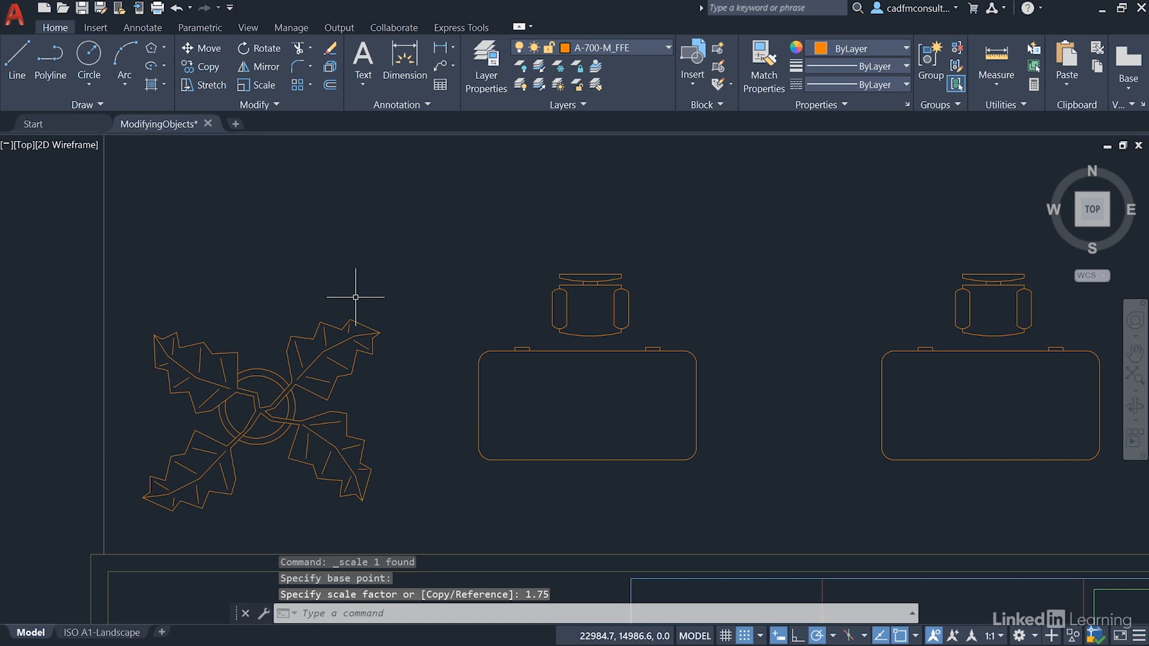
pyautogui.moveTo(515, 275)
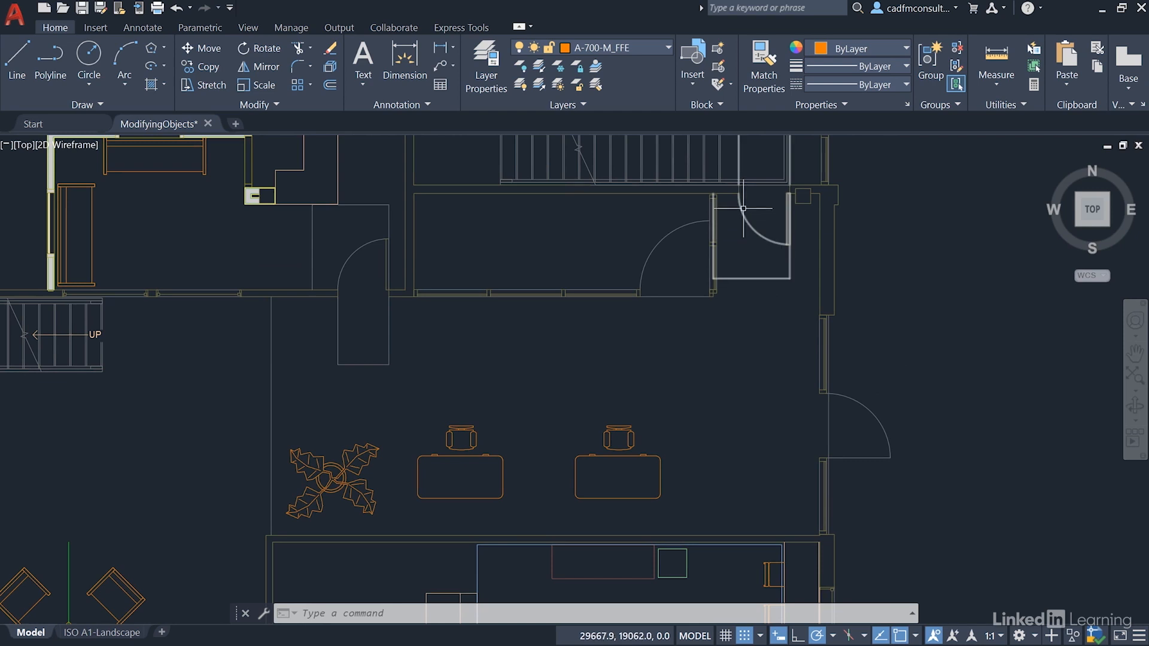
pyautogui.moveTo(693, 293)
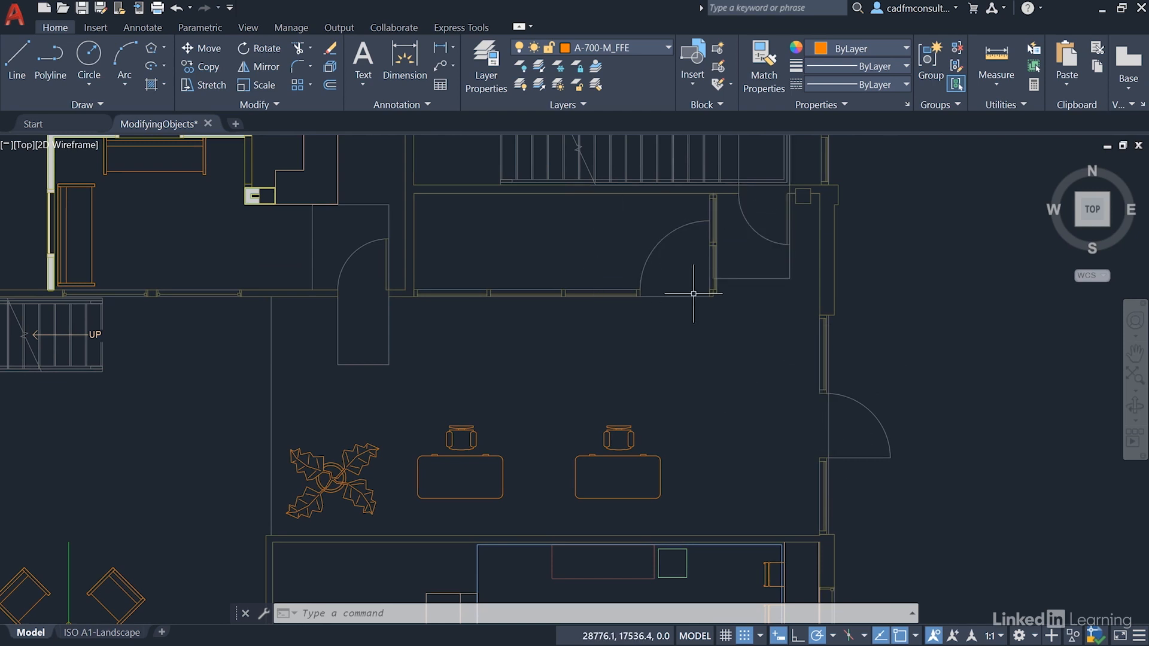
pyautogui.moveTo(766, 519)
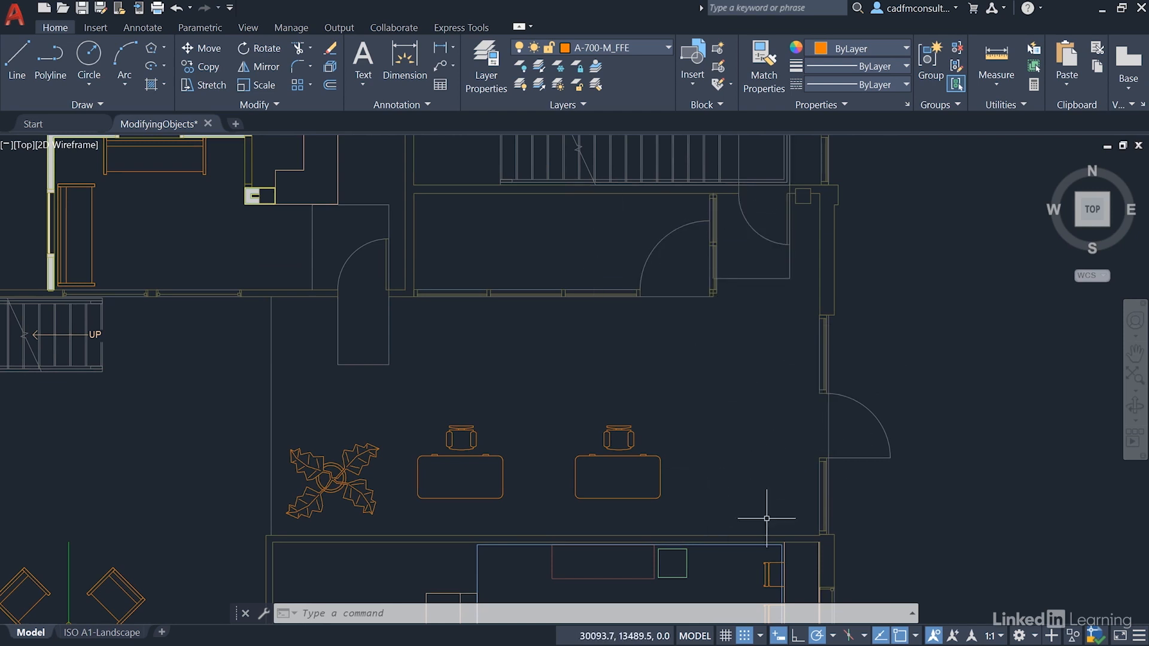
pyautogui.moveTo(772, 485)
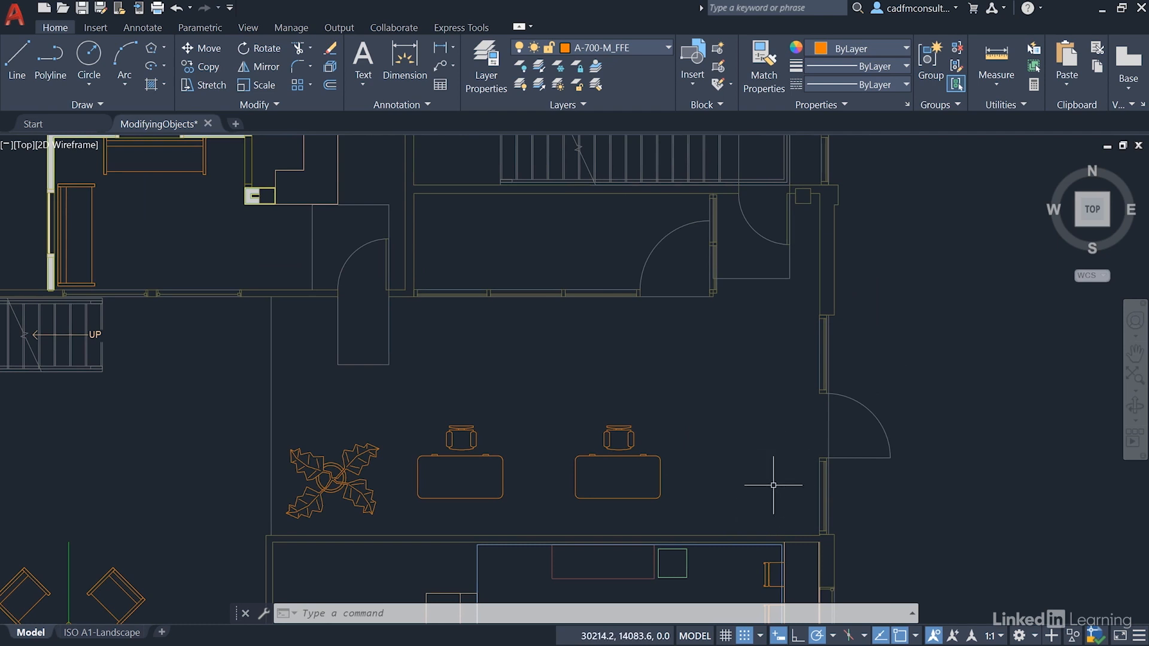
pyautogui.moveTo(341, 441)
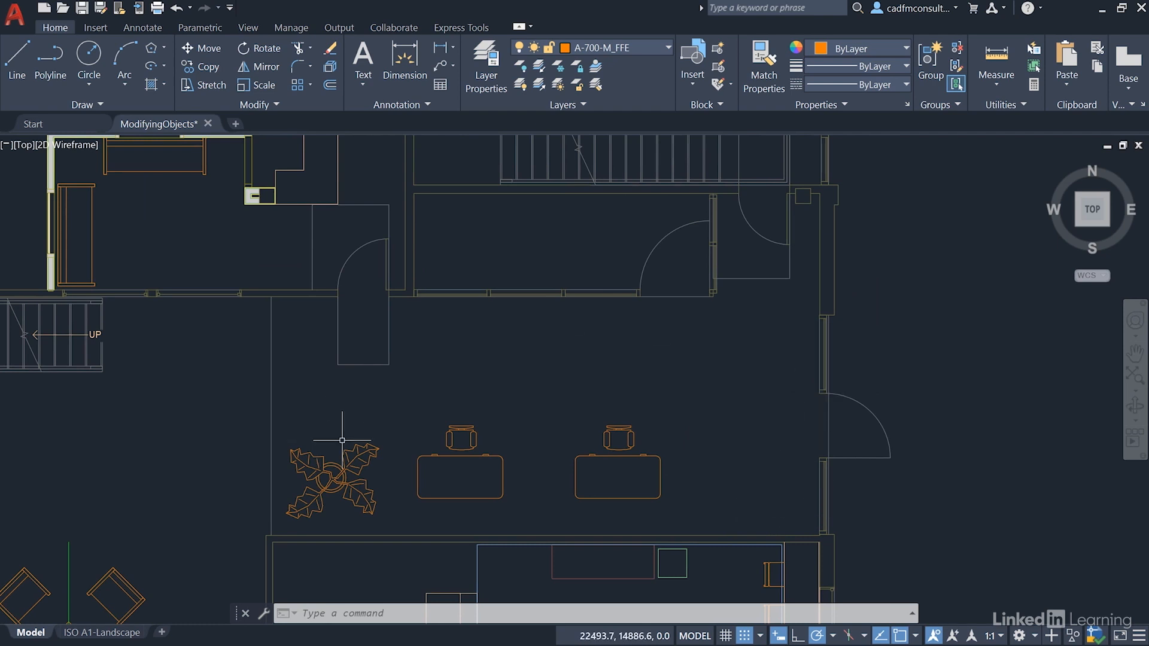
# - Drag the enlarged plant by its centre grip to the right of the desks beside the window
pyautogui.click(331, 478)
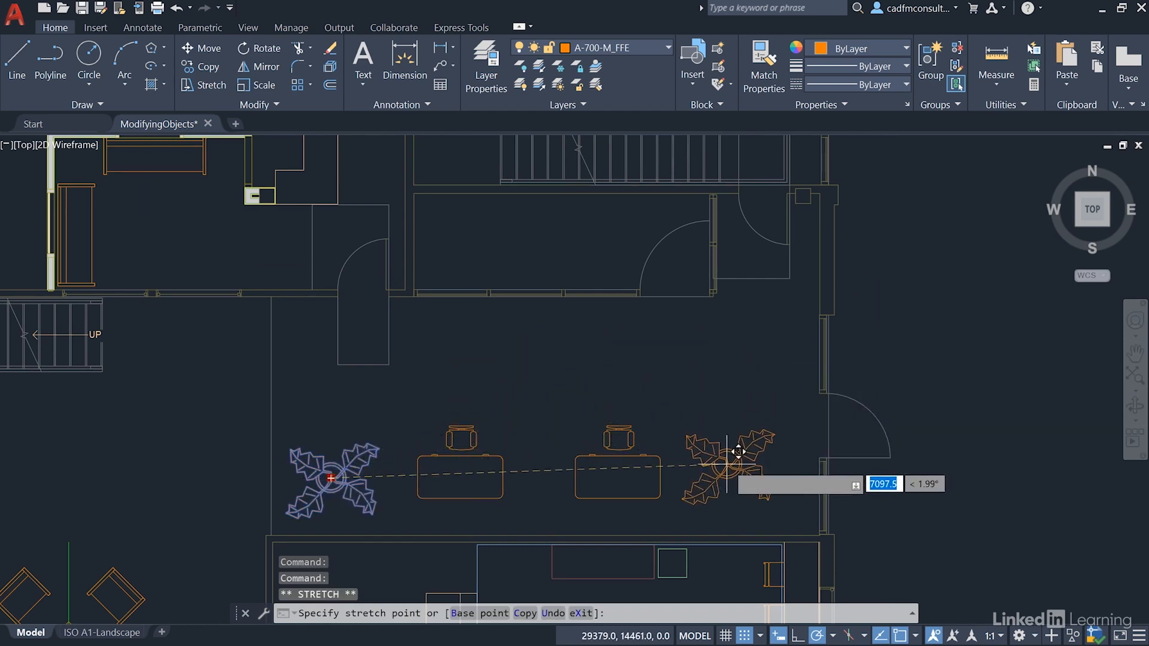
pyautogui.moveTo(743, 458)
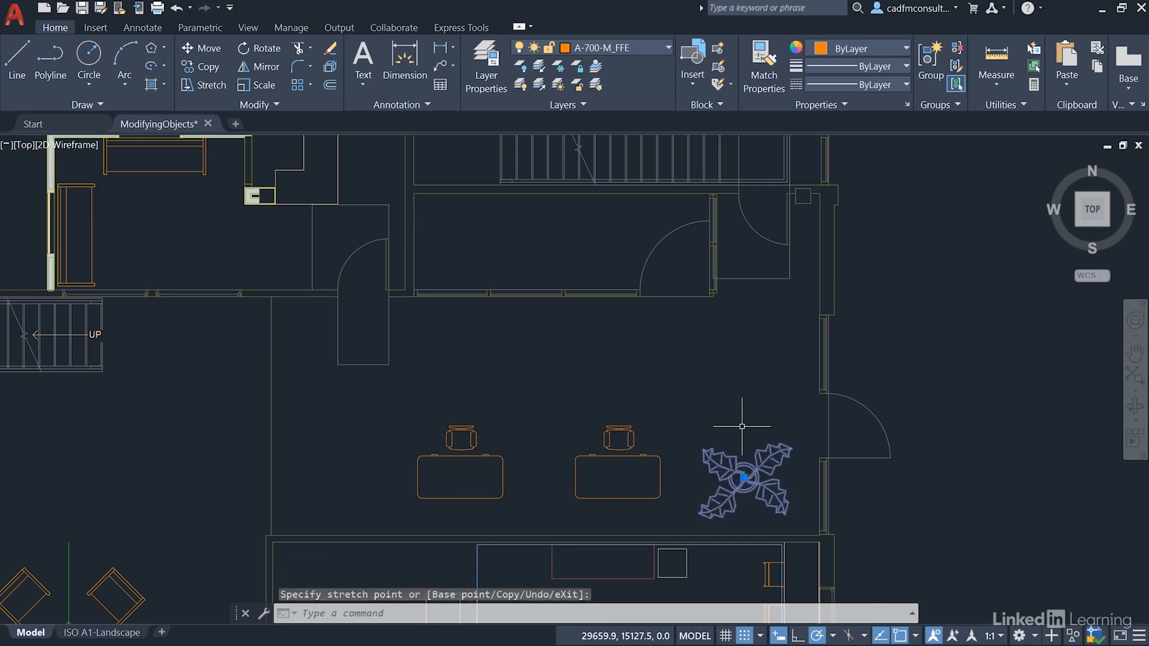
pyautogui.press('Escape')
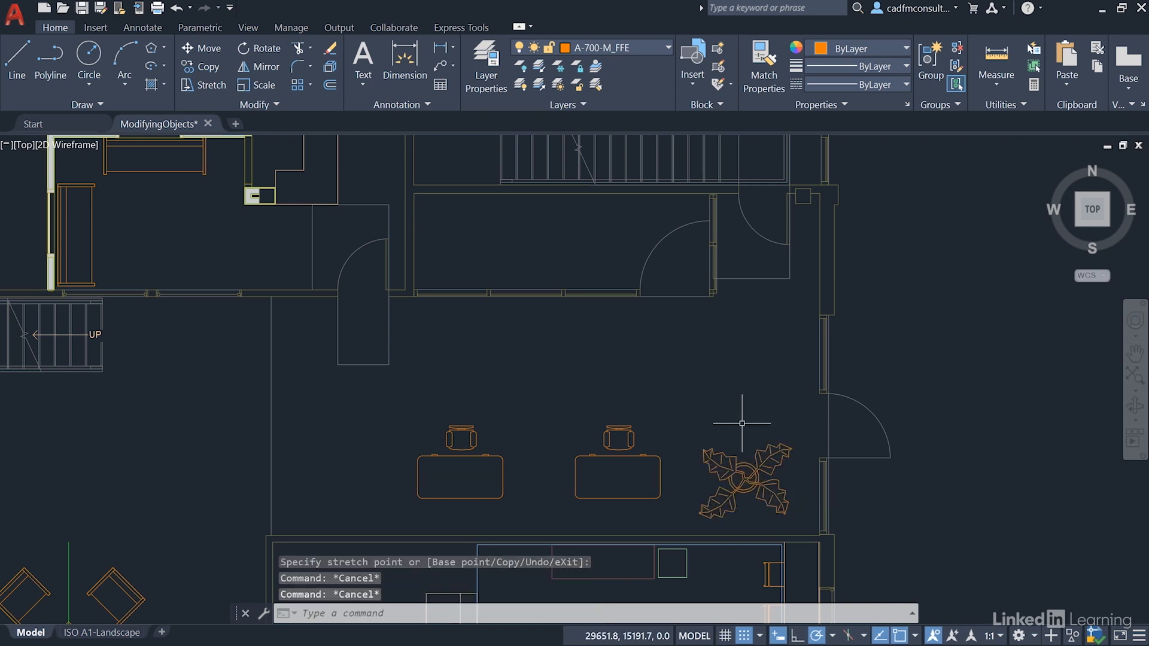
pyautogui.moveTo(733, 409)
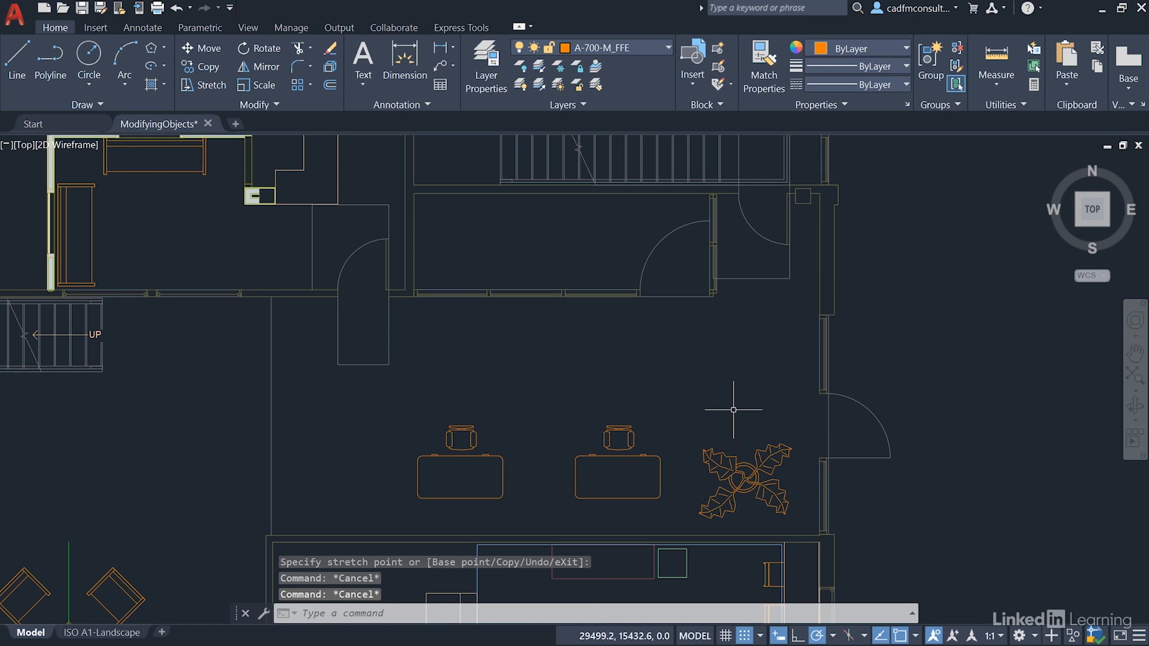